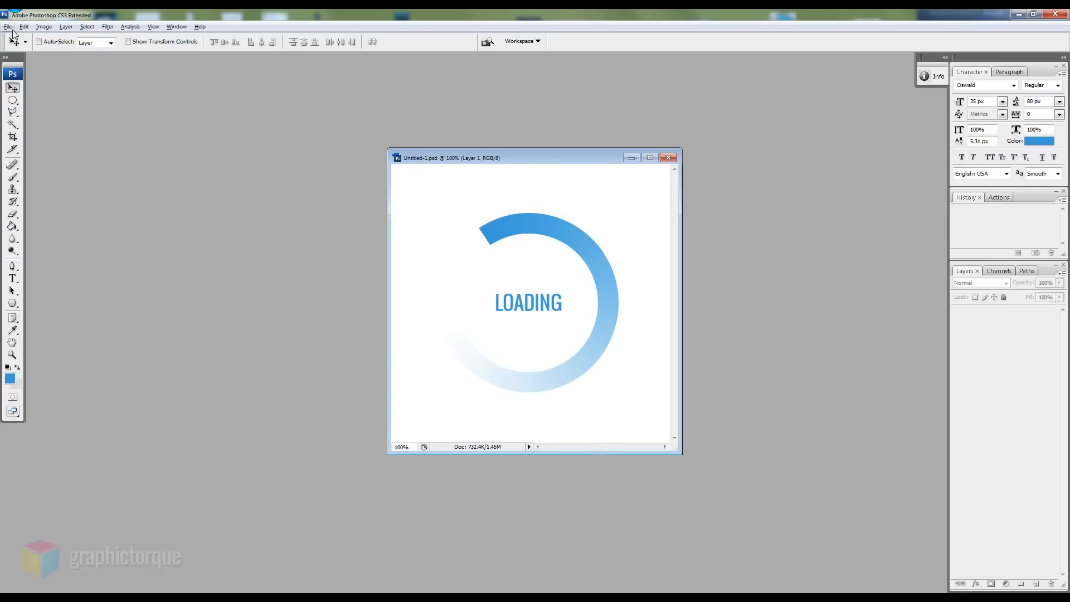
Close the finished spinner and start a new 500 × 500 pixel white document.
{"action": "left_click", "coordinate": [666, 157]}
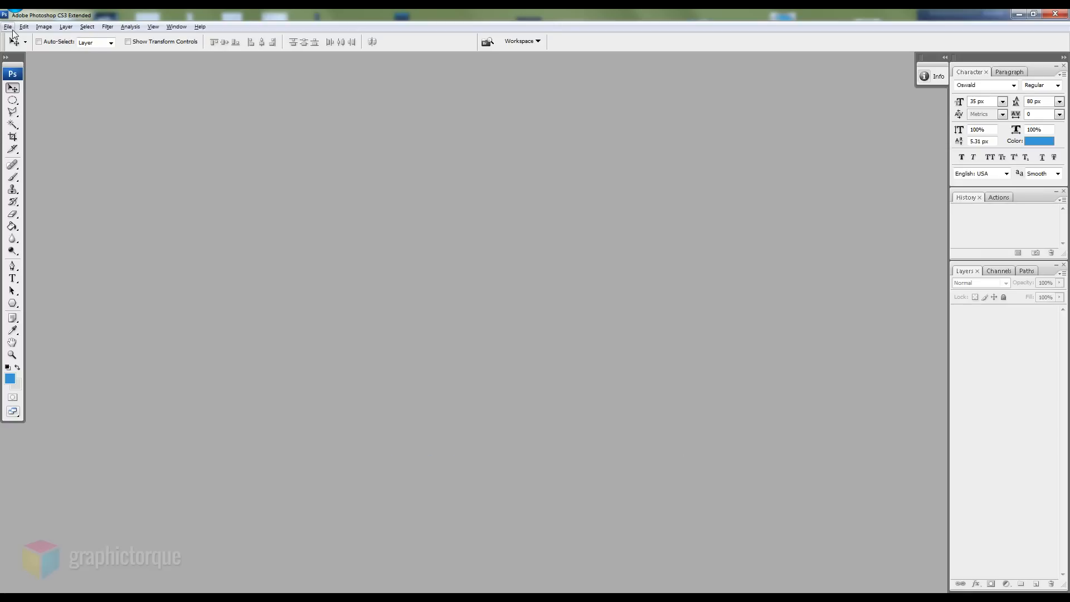
{"action": "left_click", "coordinate": [8, 25]}
{"action": "type", "text": "500"}
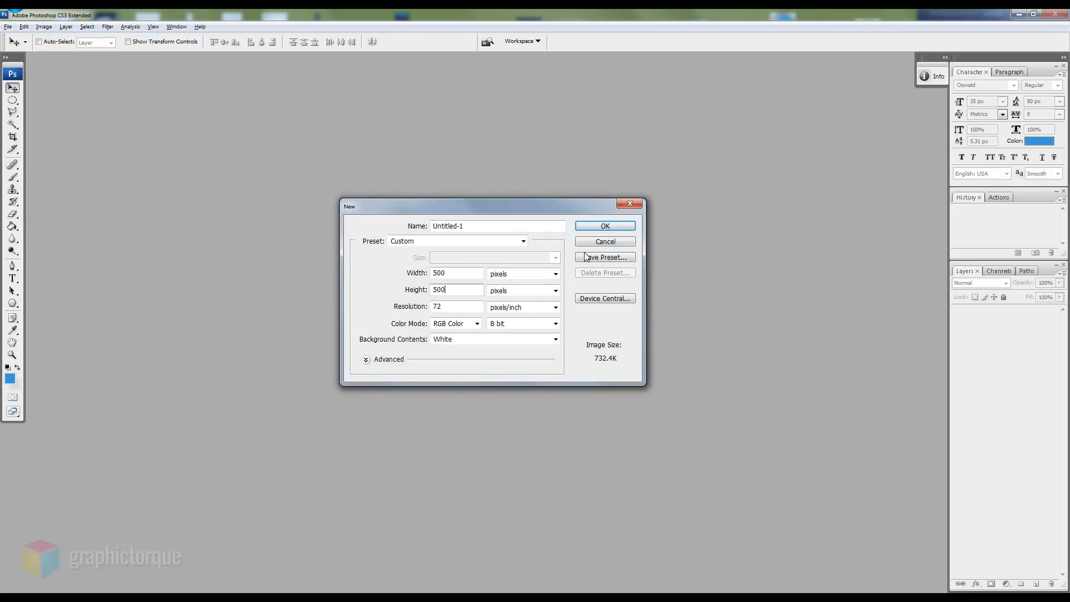
Create the 500 × 500 canvas, unlock the background and add an empty layer for the circle.
{"action": "left_click", "coordinate": [603, 226]}
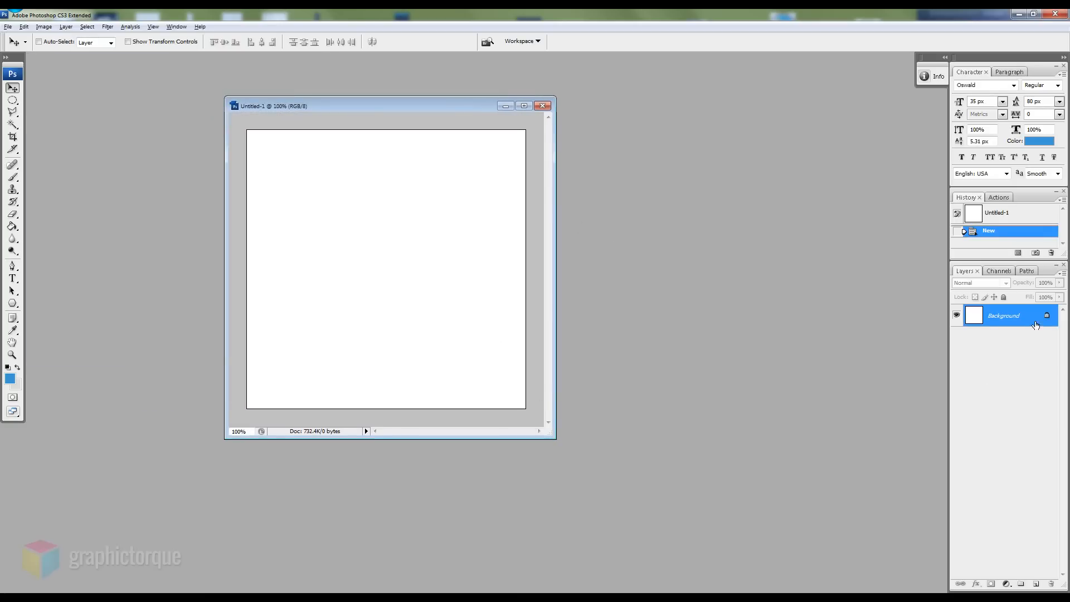
{"action": "left_click", "coordinate": [1037, 584]}
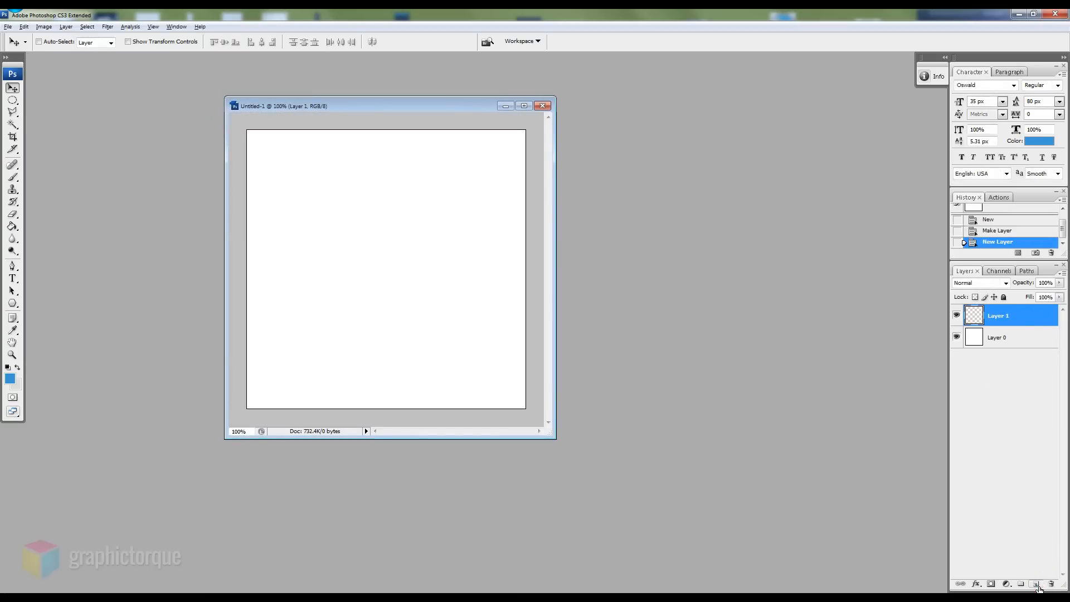
{"action": "left_click", "coordinate": [12, 99]}
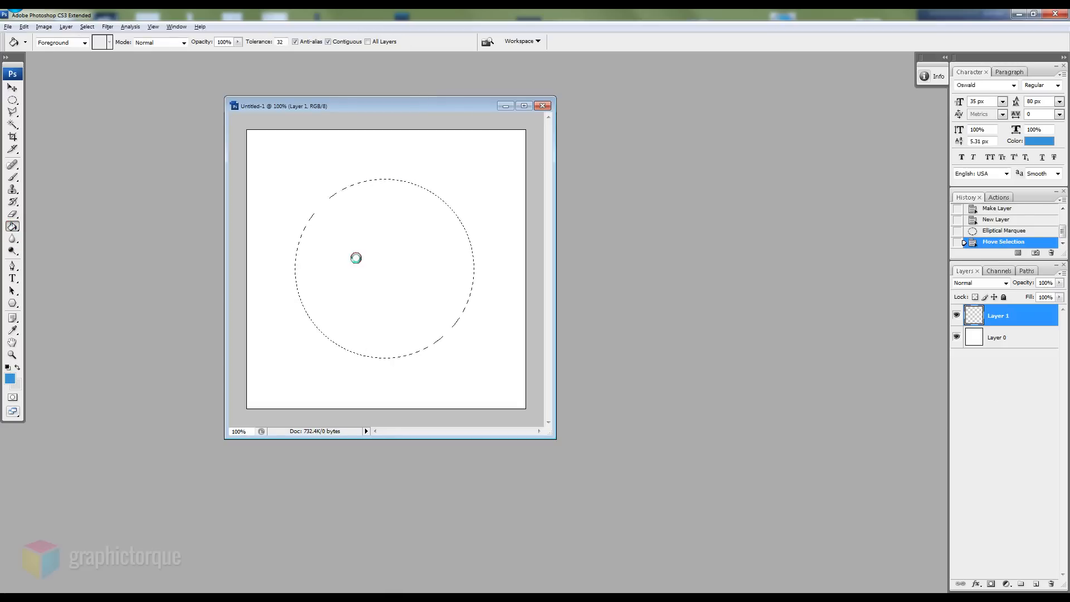
Fill the circle with blue and delete a centred inner selection to leave a ring.
{"action": "left_click", "coordinate": [354, 258]}
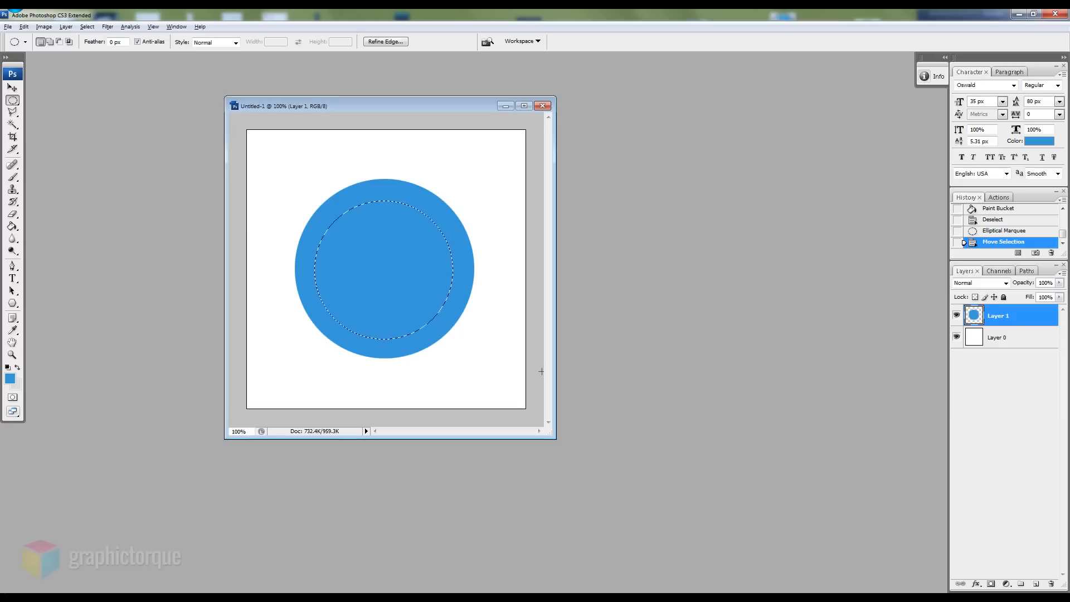
{"action": "key", "text": "Delete"}
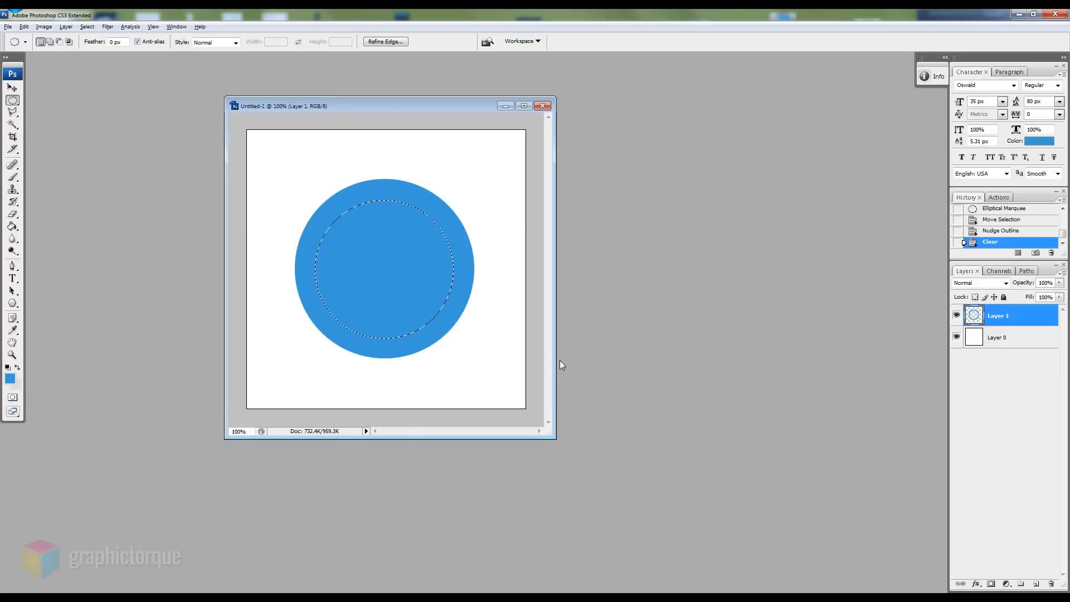
{"action": "key", "text": "Delete"}
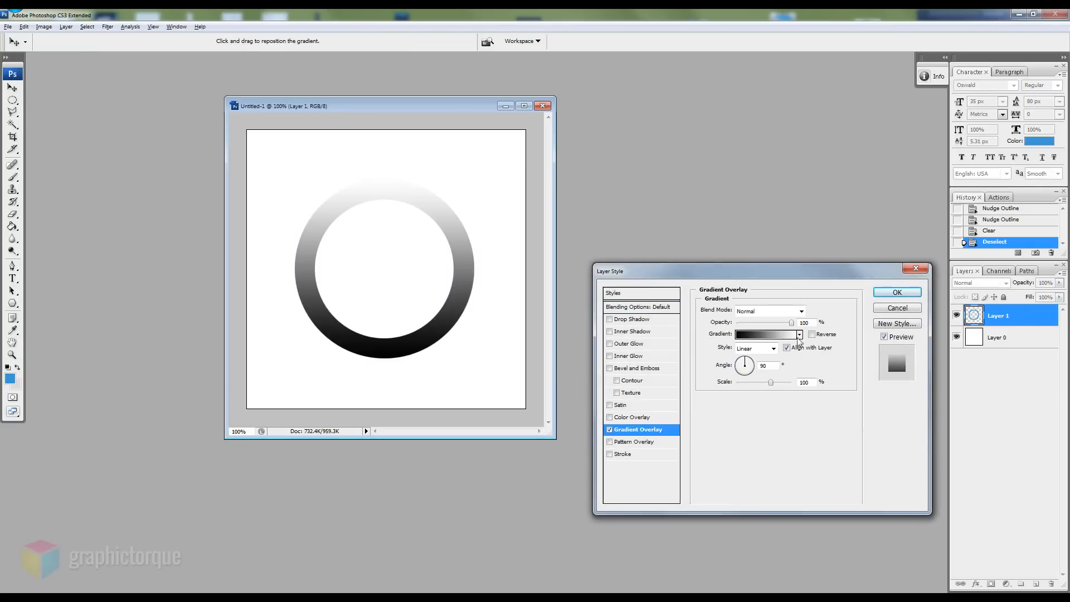
Edit the Gradient Overlay to run from solid blue to white.
{"action": "left_click", "coordinate": [764, 333]}
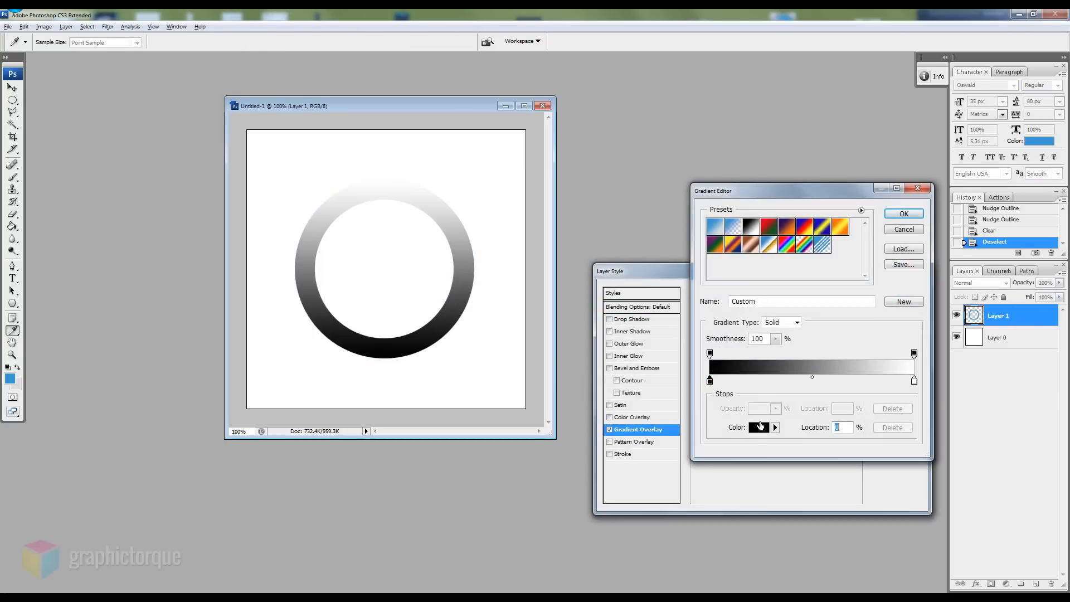
{"action": "left_click", "coordinate": [758, 426]}
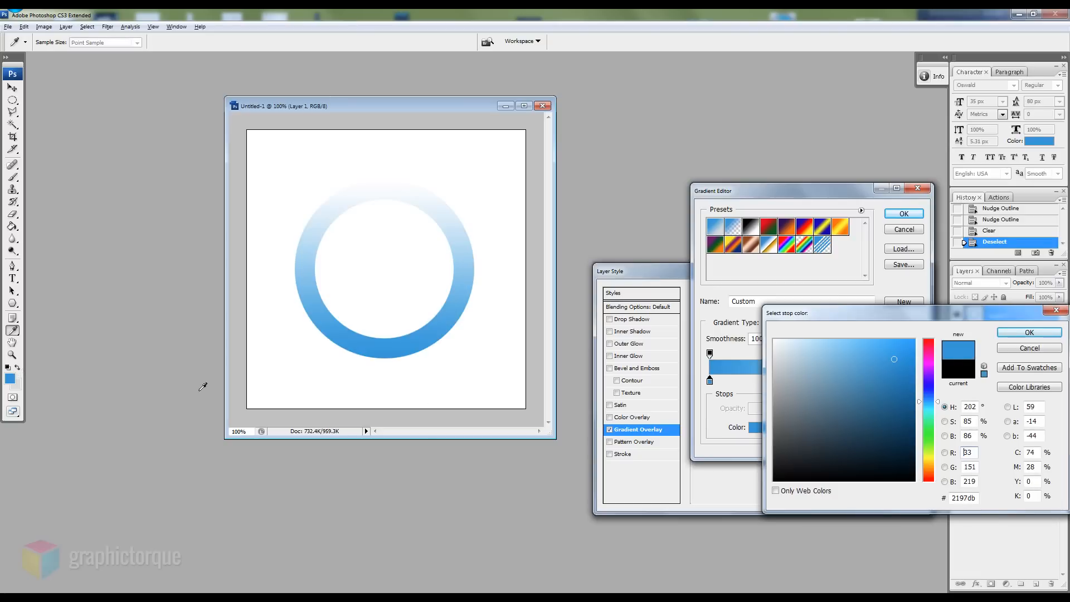
{"action": "left_click", "coordinate": [1028, 332]}
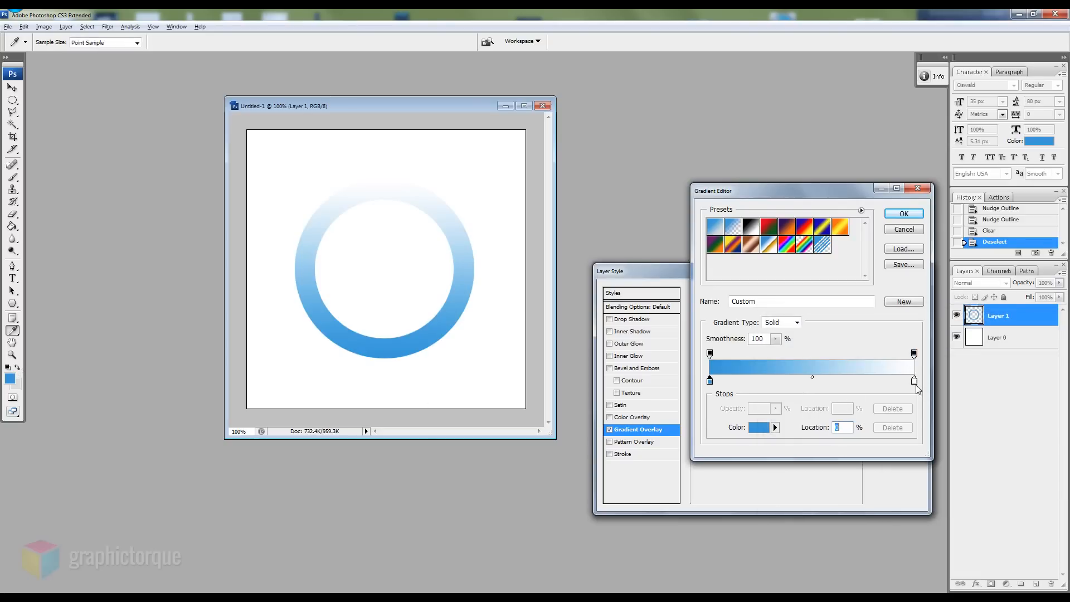
{"action": "left_click", "coordinate": [901, 212]}
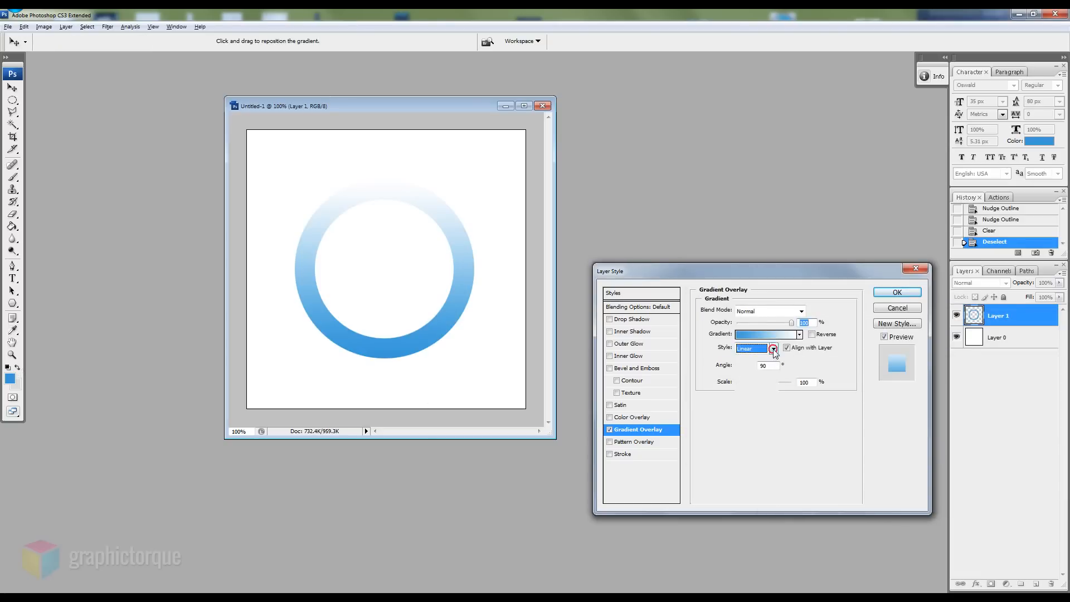
Set the gradient style to Angle, fine-tune its stops and apply it to the ring.
{"action": "left_click", "coordinate": [754, 348]}
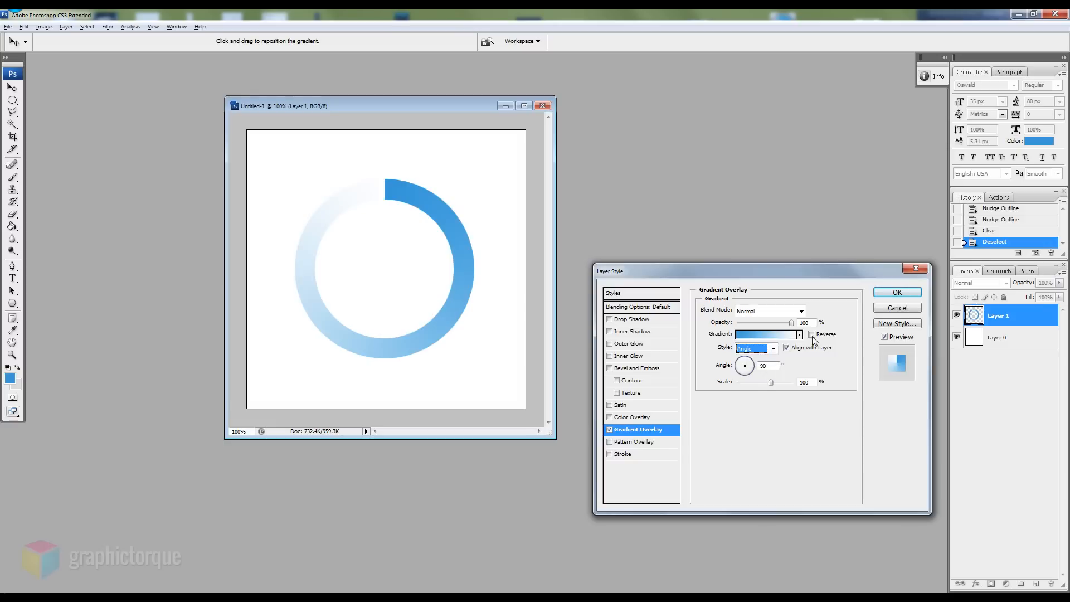
{"action": "left_click", "coordinate": [762, 334]}
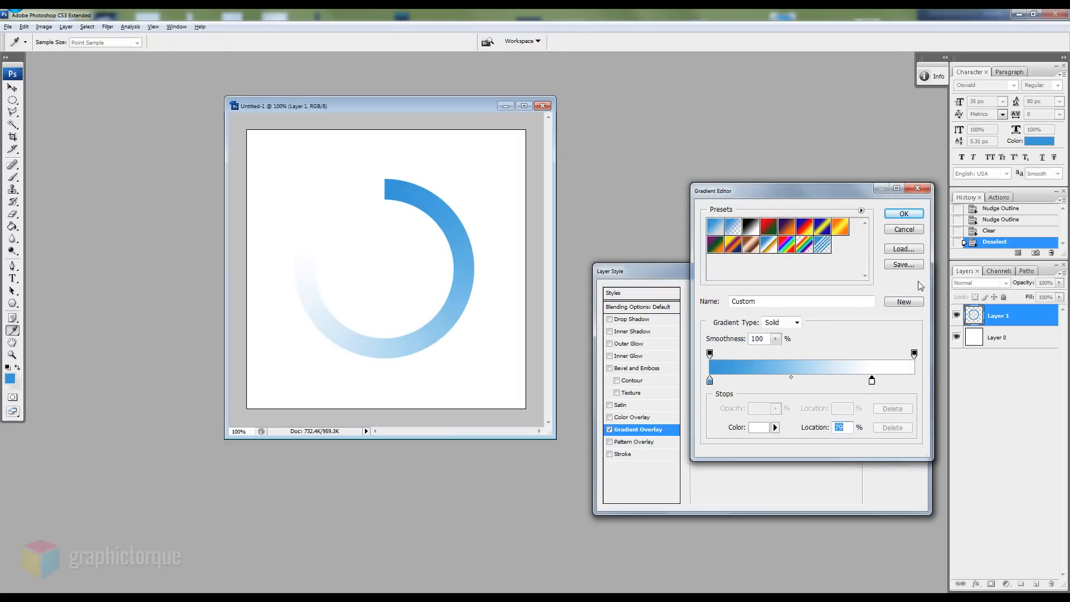
{"action": "left_click", "coordinate": [903, 212]}
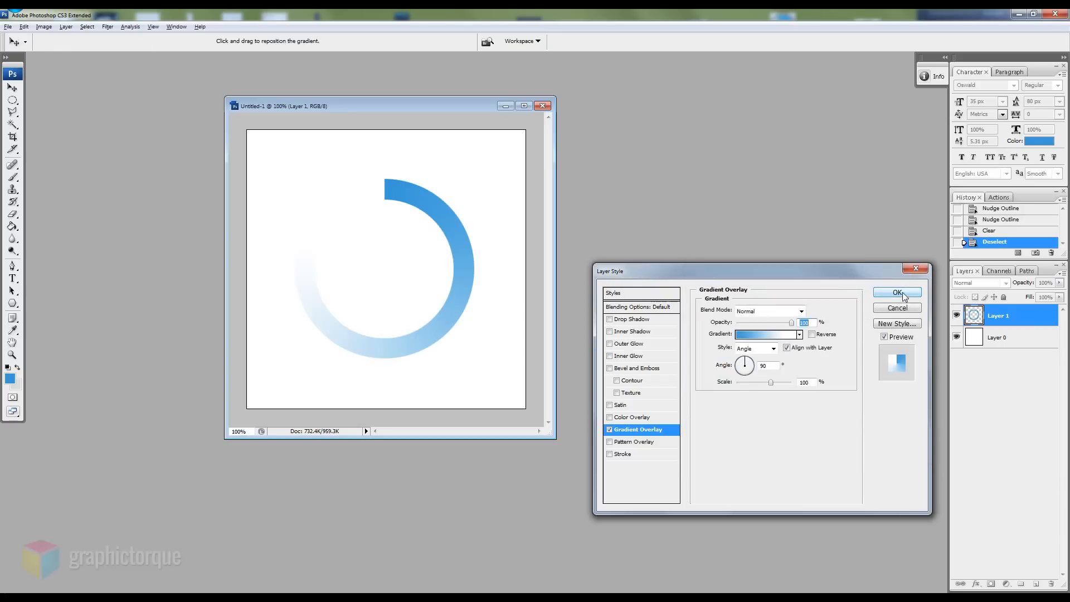
{"action": "left_click", "coordinate": [896, 292]}
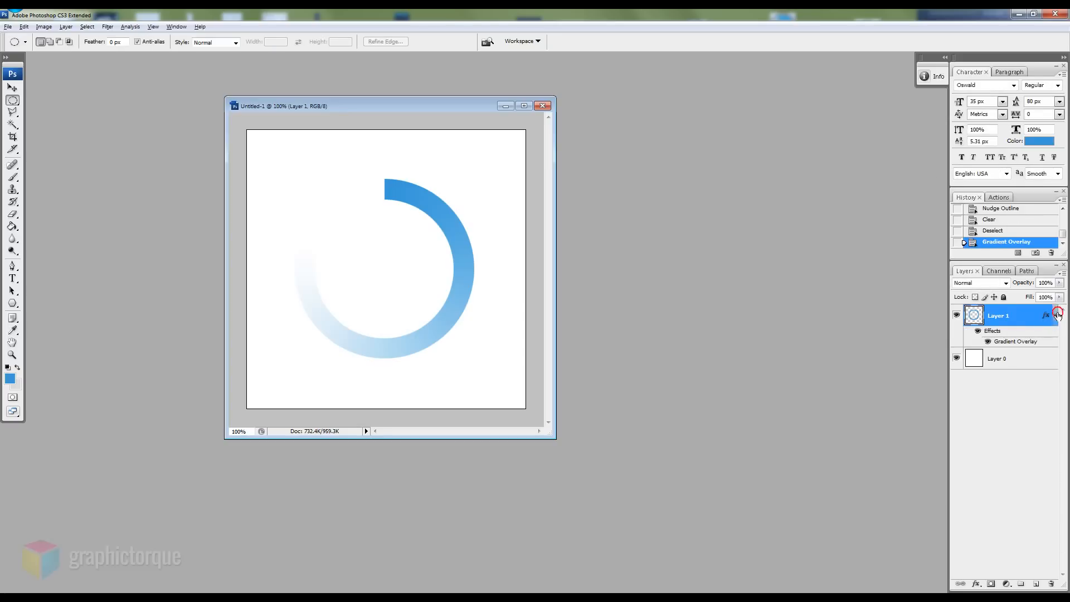
Add a LOADING text layer inside the ring, then return to the ring layer.
{"action": "left_click", "coordinate": [1032, 583]}
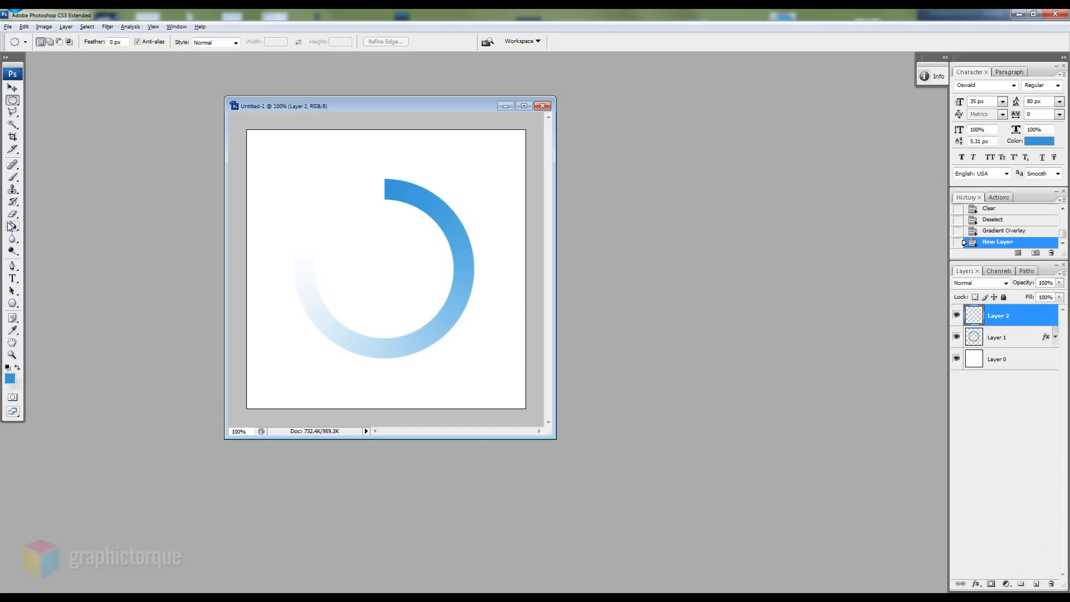
{"action": "left_click", "coordinate": [12, 278]}
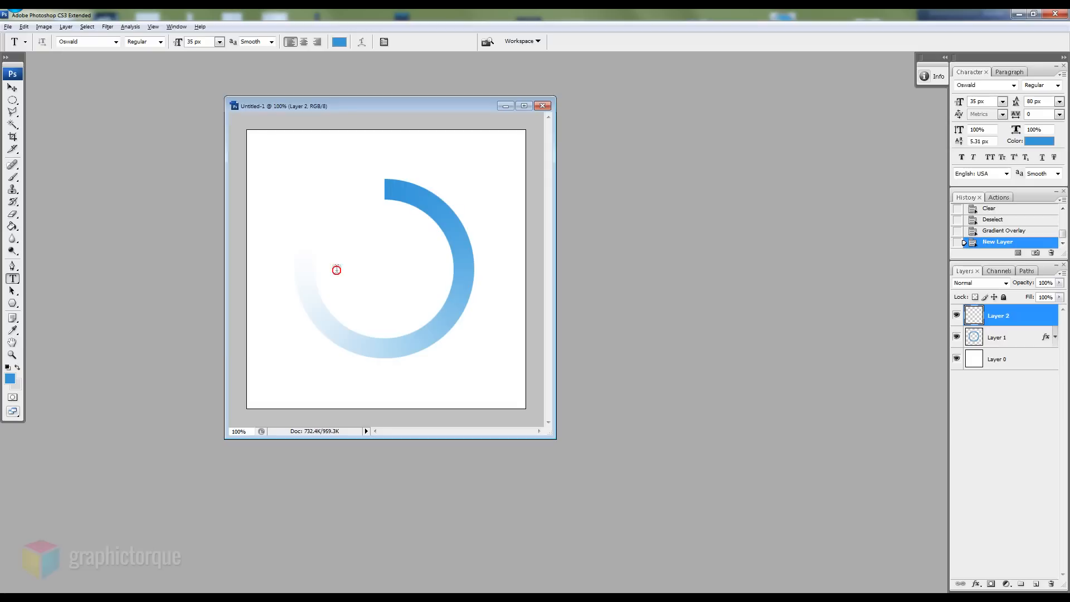
{"action": "type", "text": "LOAD"}
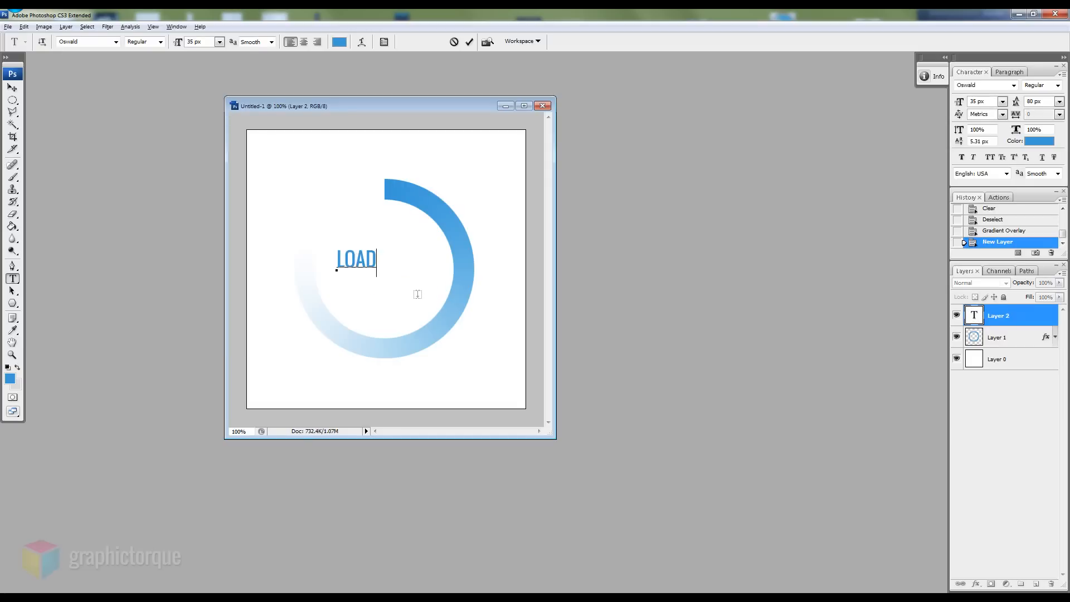
{"action": "type", "text": "ING"}
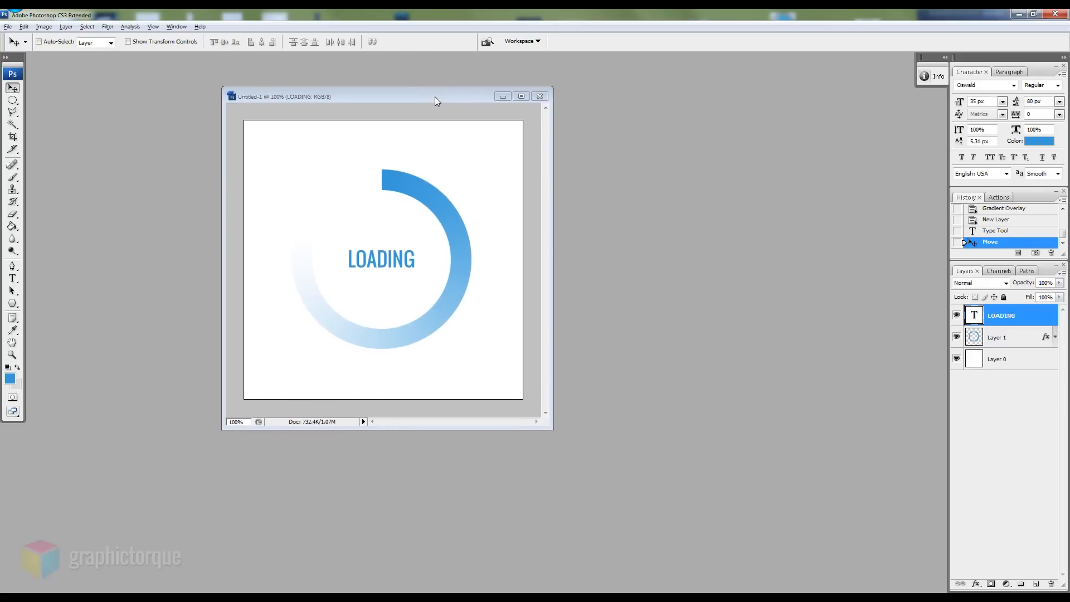
{"action": "left_click", "coordinate": [998, 337]}
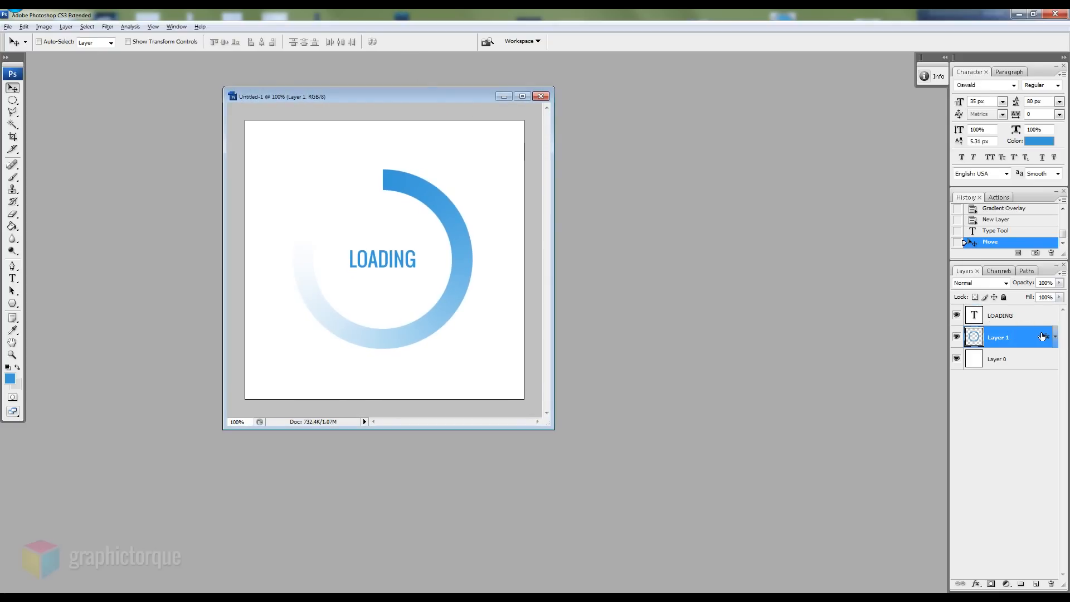
Show the Animation panel and set the frame delay to 0.1 seconds.
{"action": "left_click", "coordinate": [176, 25]}
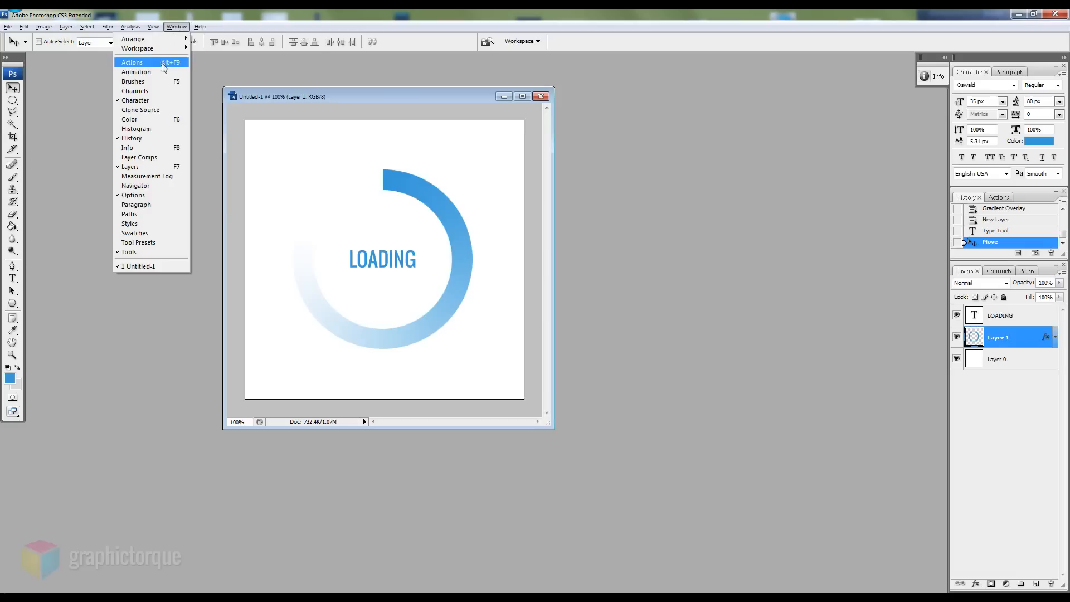
{"action": "left_click", "coordinate": [136, 71]}
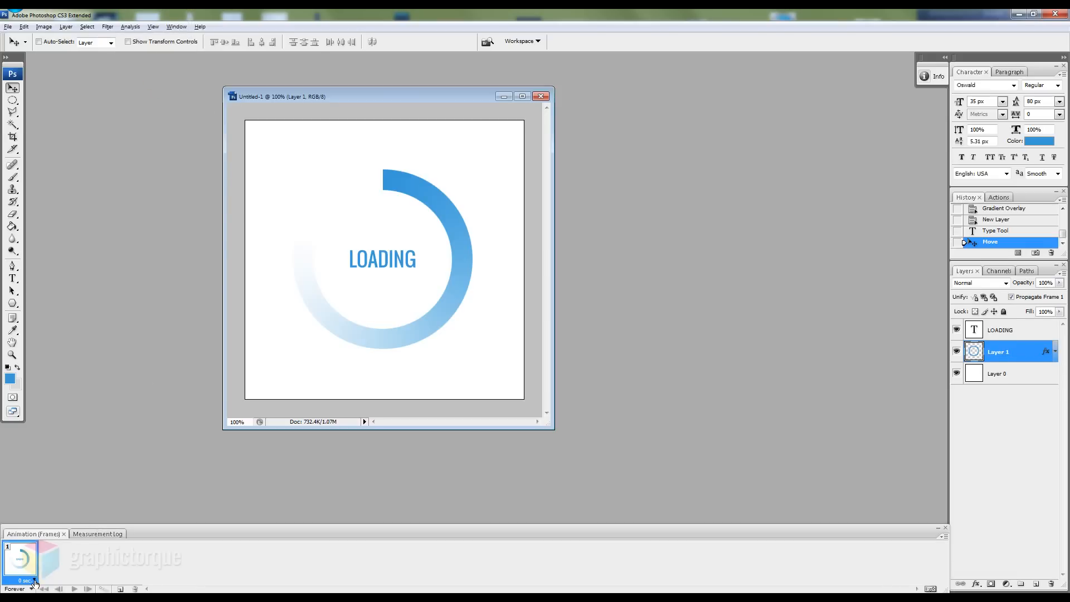
{"action": "left_click", "coordinate": [26, 580]}
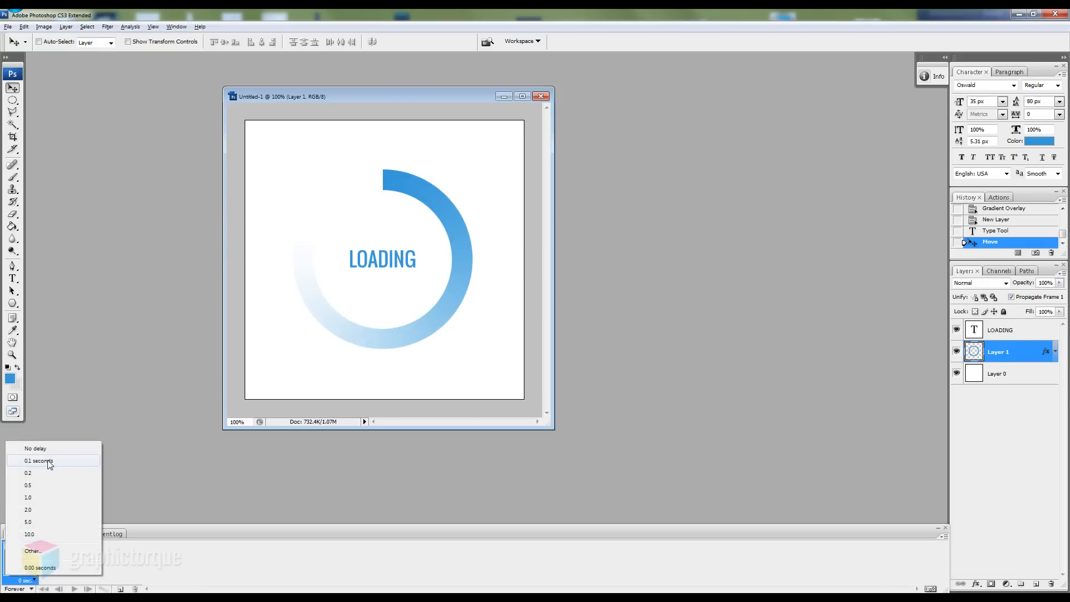
{"action": "left_click", "coordinate": [38, 460]}
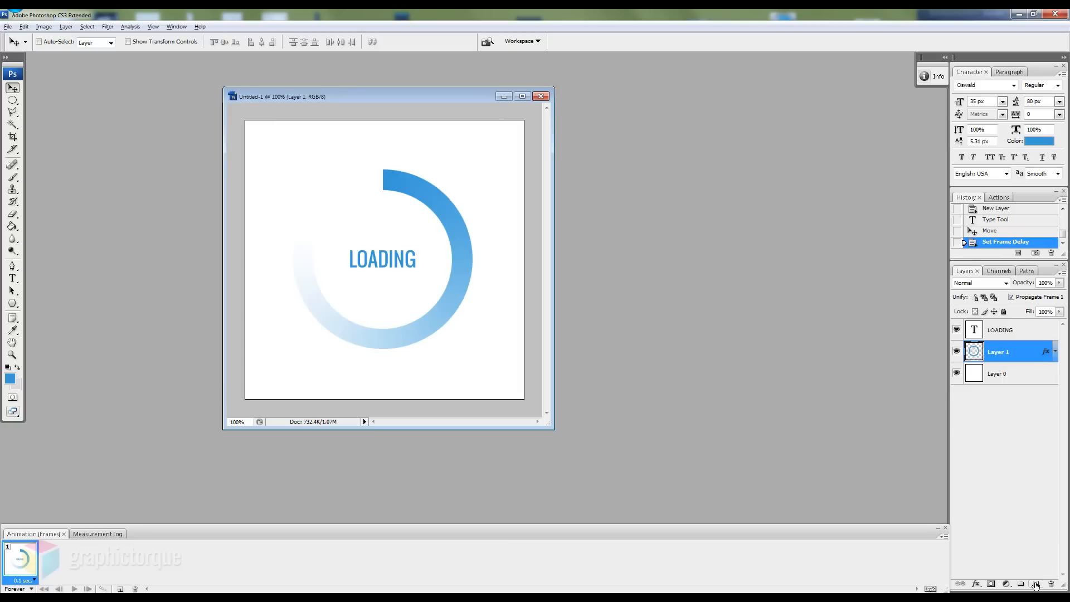
{"action": "mouse_move", "coordinate": [73, 588]}
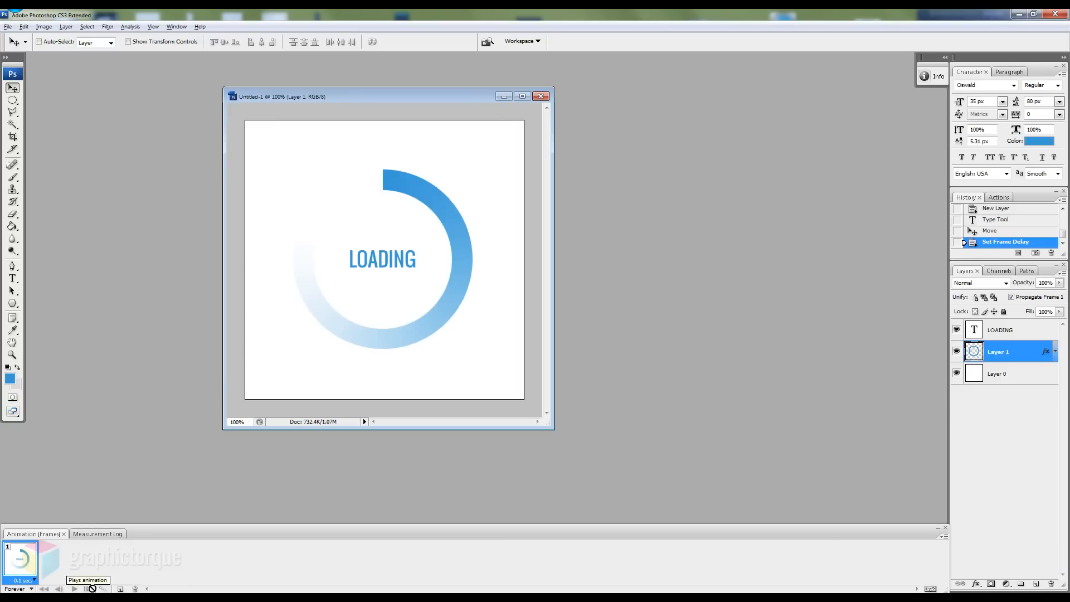
Duplicate the frame and set the ring's Gradient Overlay angle to 90° for frame 2.
{"action": "left_click", "coordinate": [119, 588]}
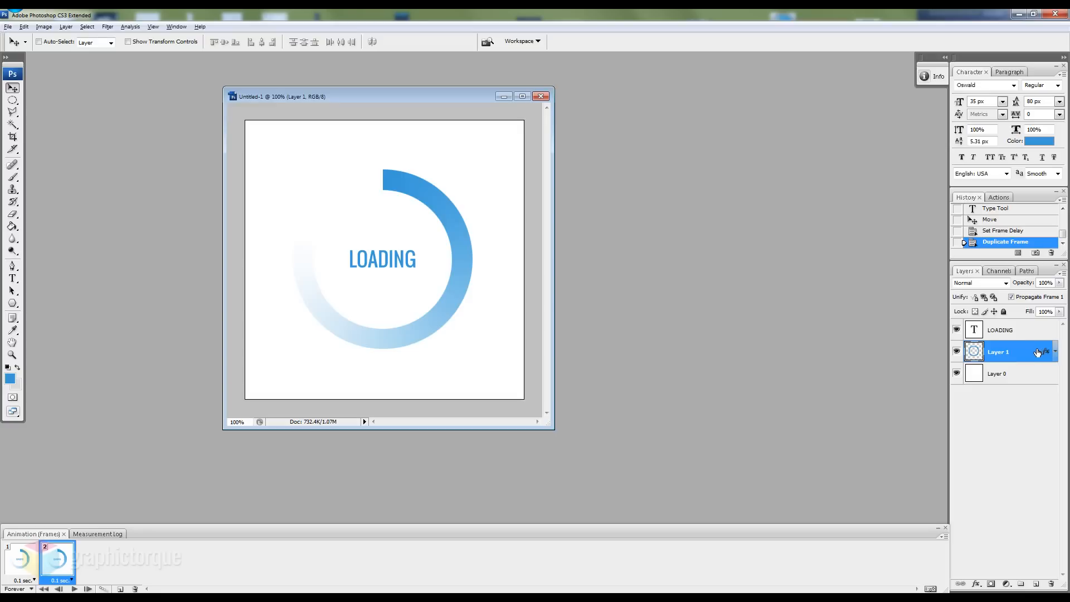
{"action": "left_click", "coordinate": [19, 558]}
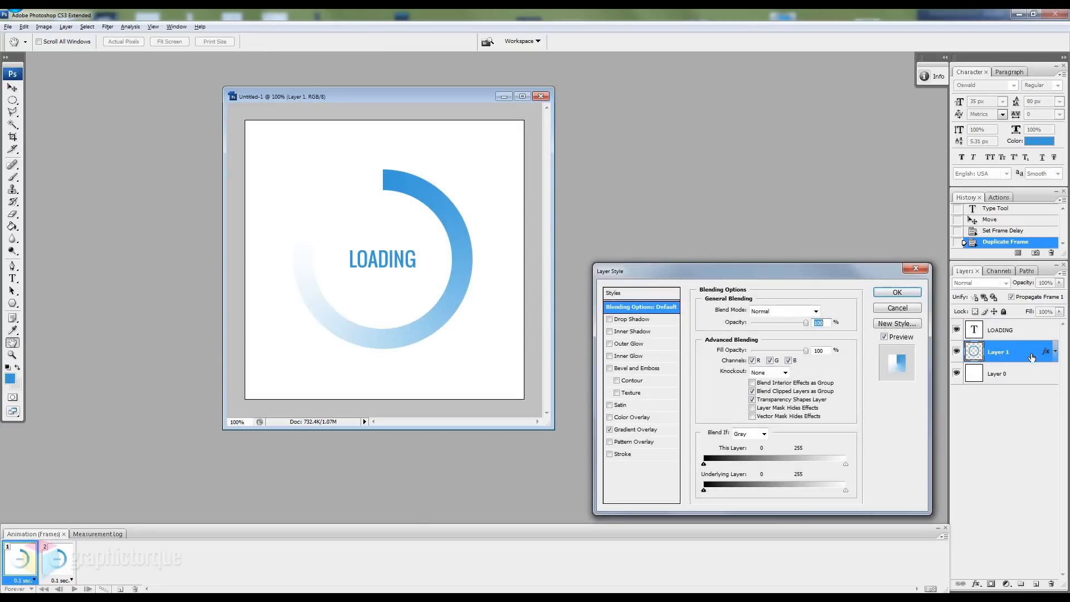
{"action": "left_click", "coordinate": [635, 429]}
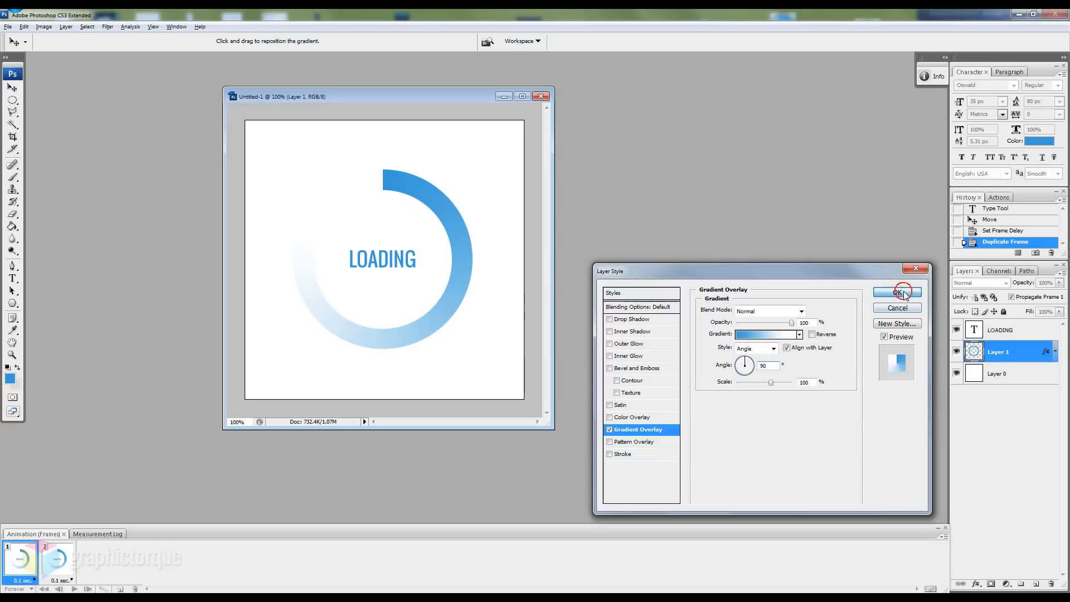
{"action": "left_click", "coordinate": [896, 292]}
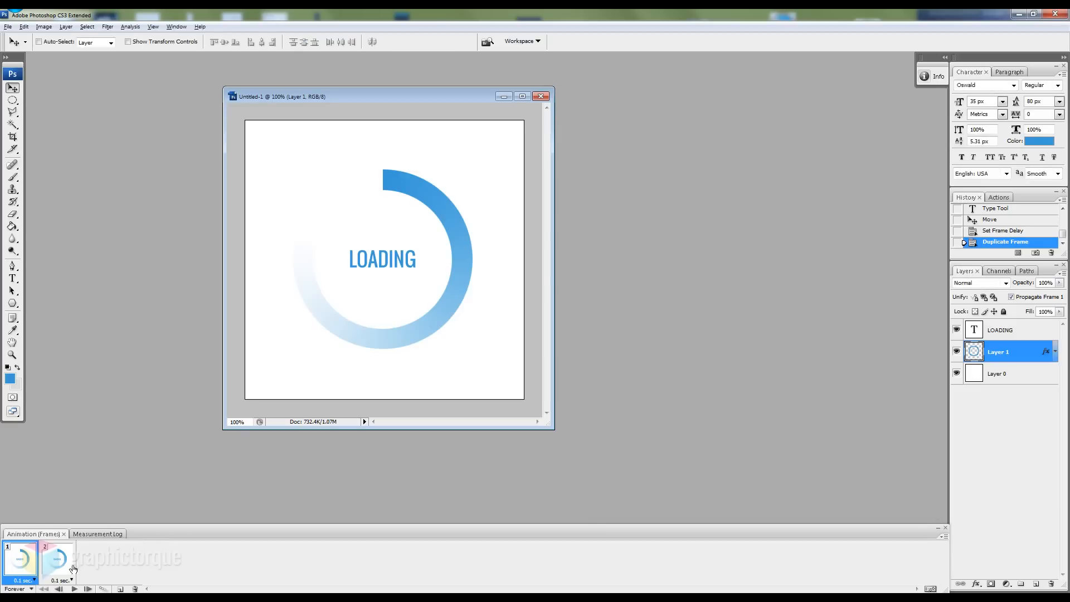
{"action": "left_click", "coordinate": [57, 559]}
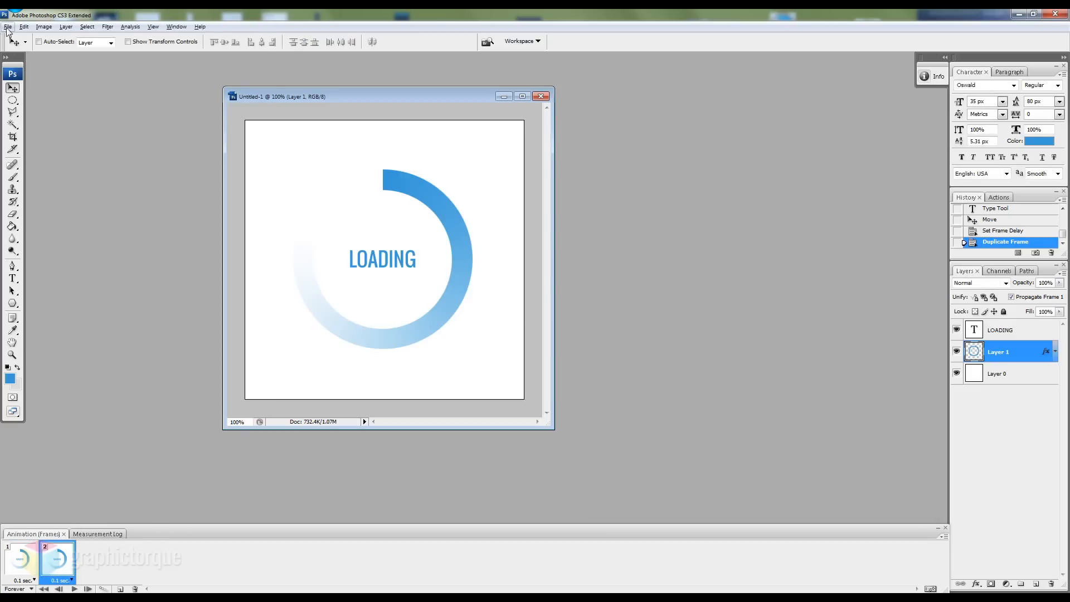
Open scale.psd listing the rotation angles alongside the spinner.
{"action": "left_click", "coordinate": [8, 26]}
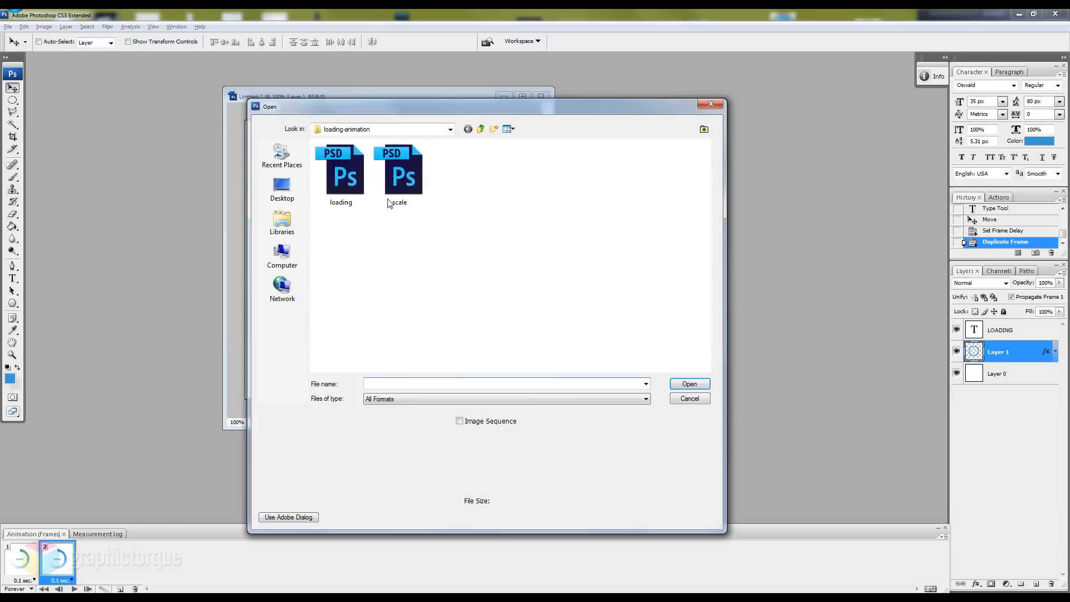
{"action": "double_click", "coordinate": [396, 171]}
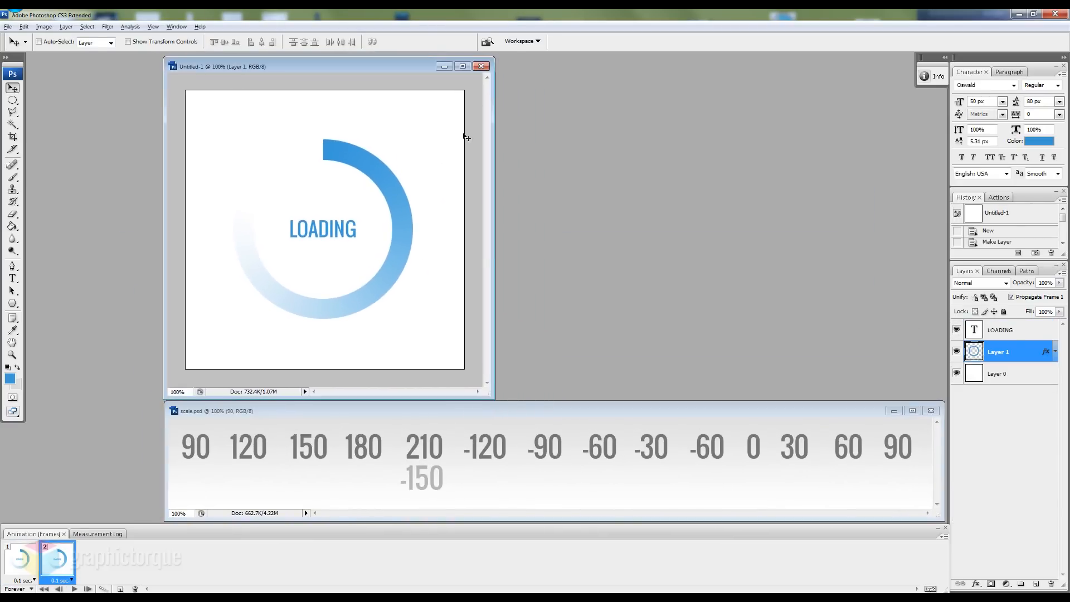
{"action": "mouse_move", "coordinate": [190, 463]}
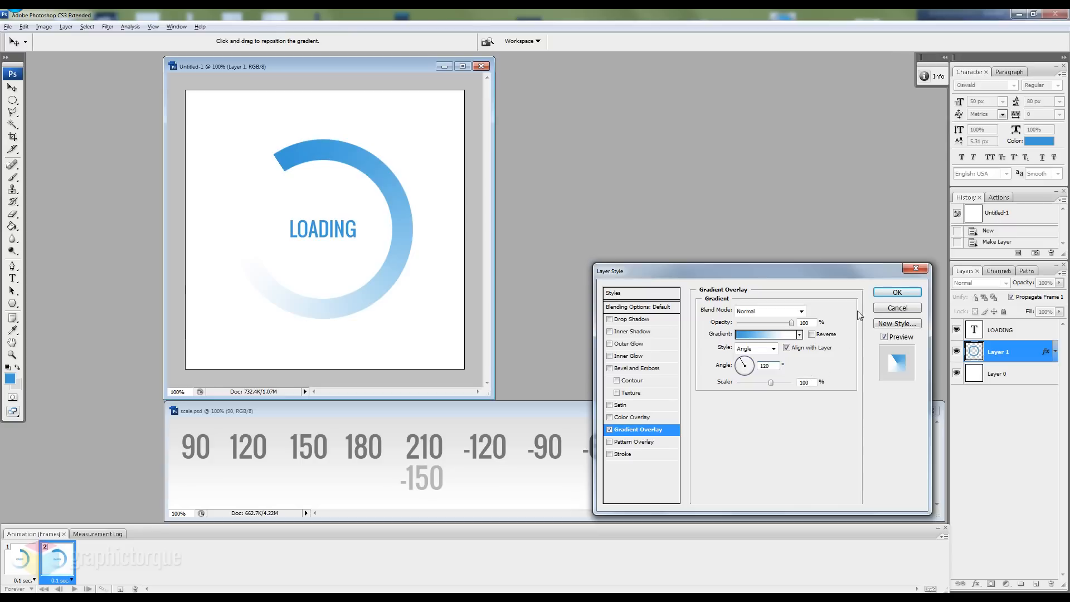
Confirm the 120° gradient angle and rotate the next frame's gradient a step further.
{"action": "left_click", "coordinate": [896, 292]}
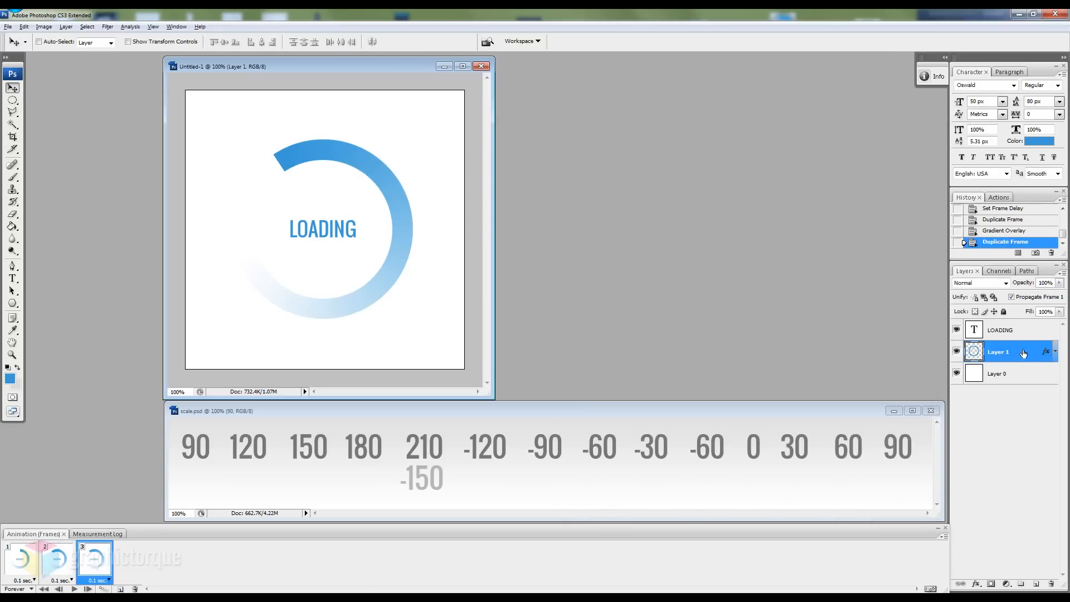
{"action": "double_click", "coordinate": [998, 351]}
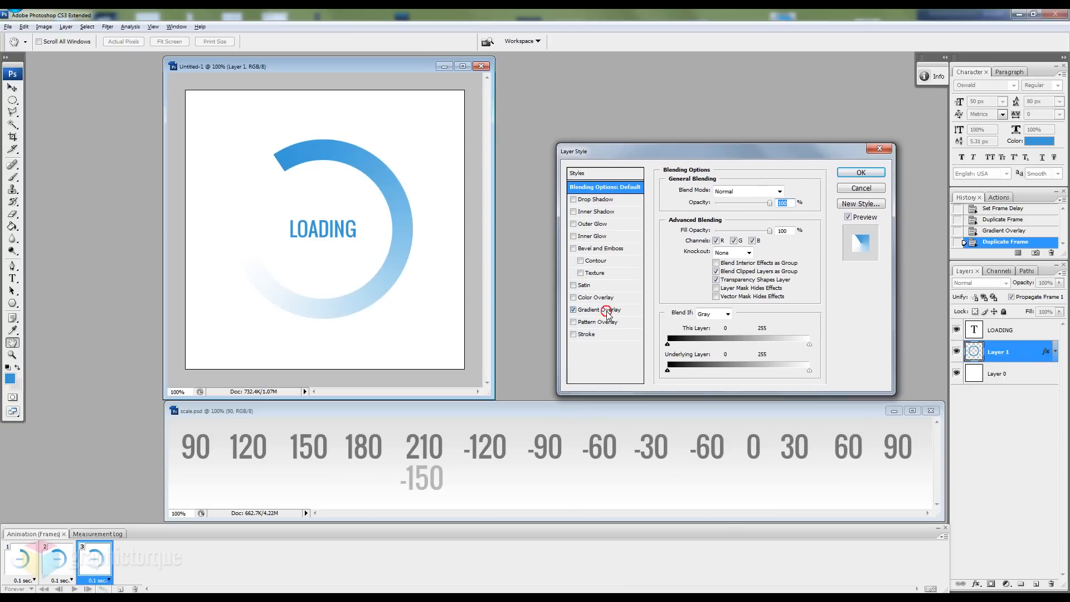
{"action": "left_click", "coordinate": [603, 309]}
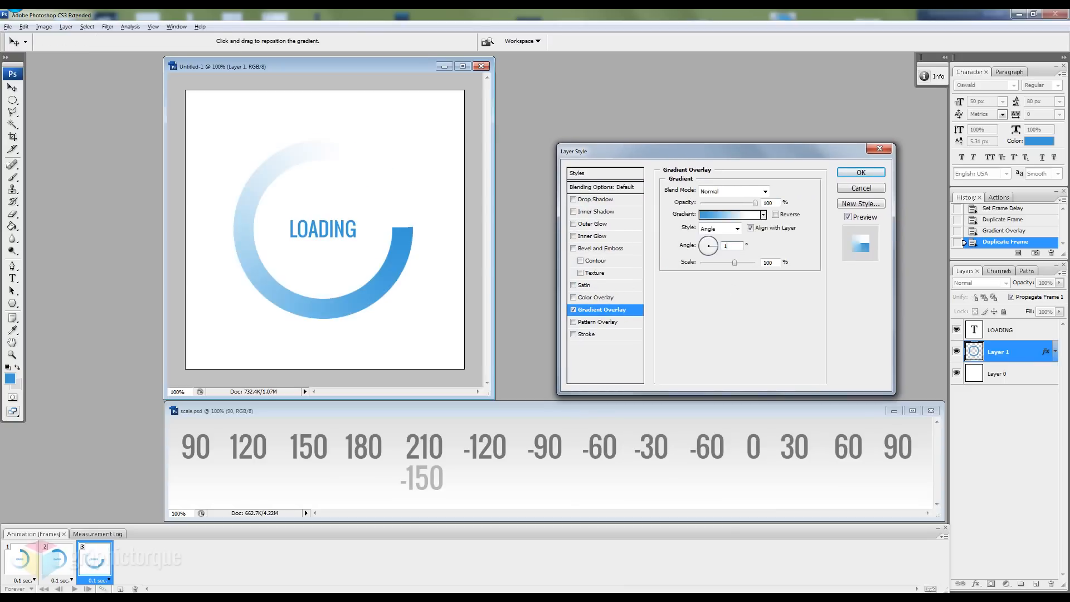
{"action": "left_click", "coordinate": [859, 172]}
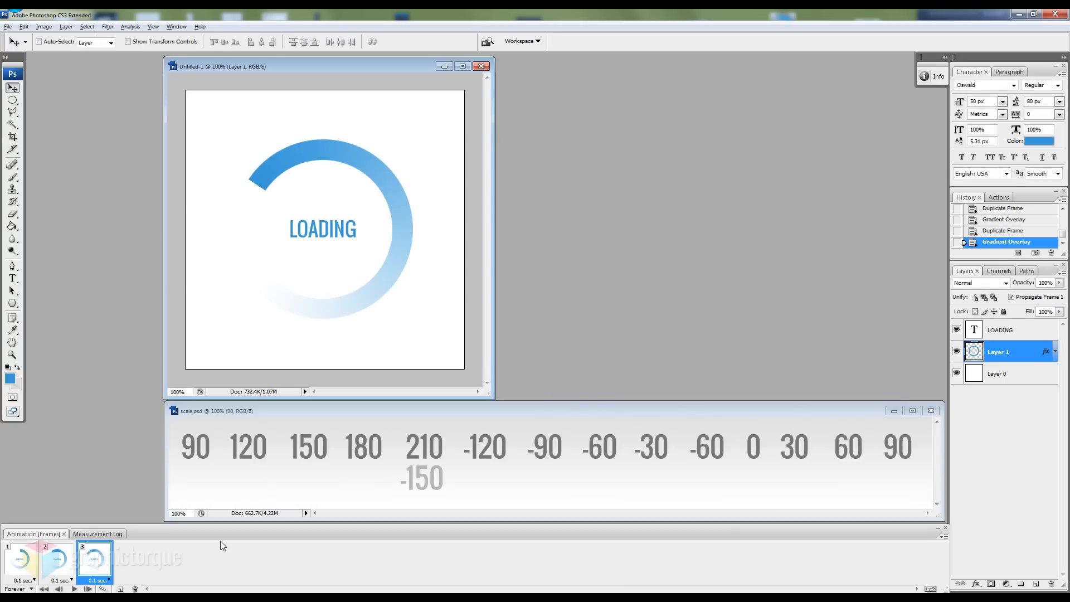
Duplicate the frame and set its Gradient Overlay angle to 210°.
{"action": "left_click", "coordinate": [123, 588]}
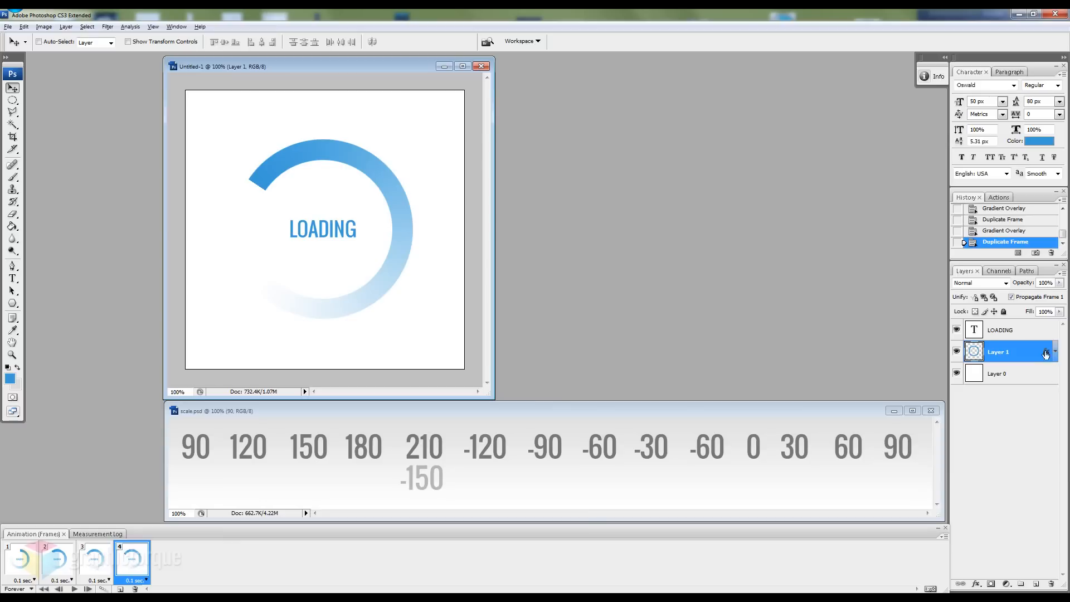
{"action": "double_click", "coordinate": [999, 351]}
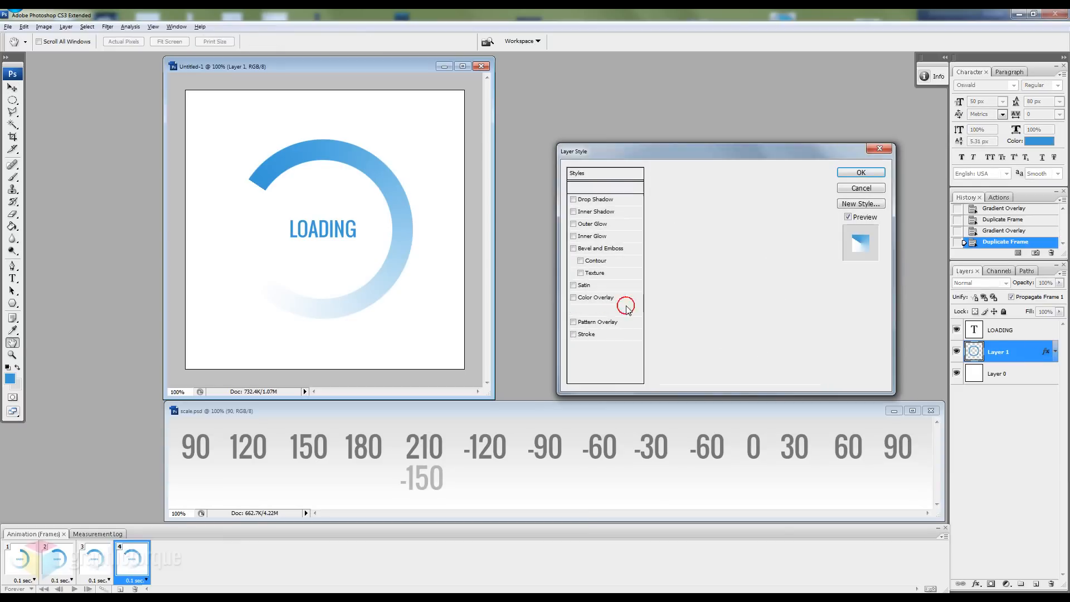
{"action": "left_click", "coordinate": [594, 309]}
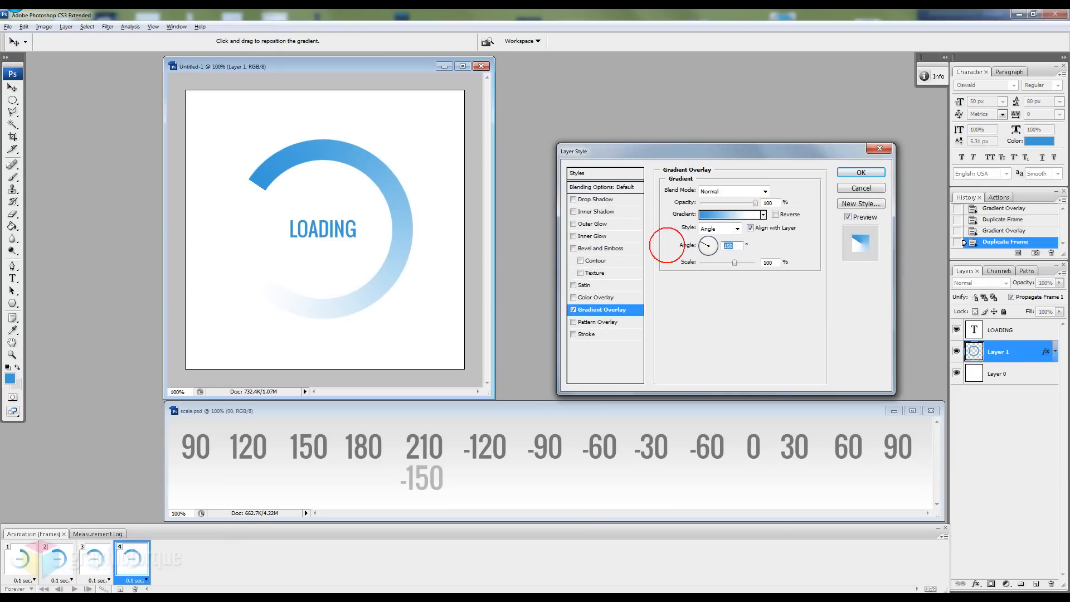
{"action": "left_click", "coordinate": [859, 171]}
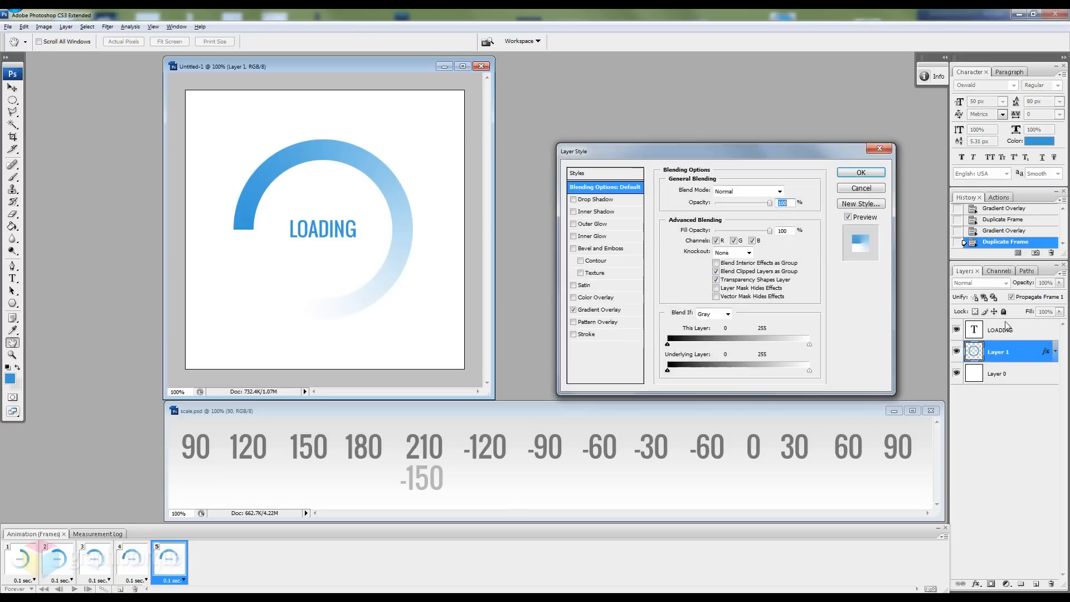
{"action": "left_click", "coordinate": [598, 308]}
{"action": "type", "text": "210"}
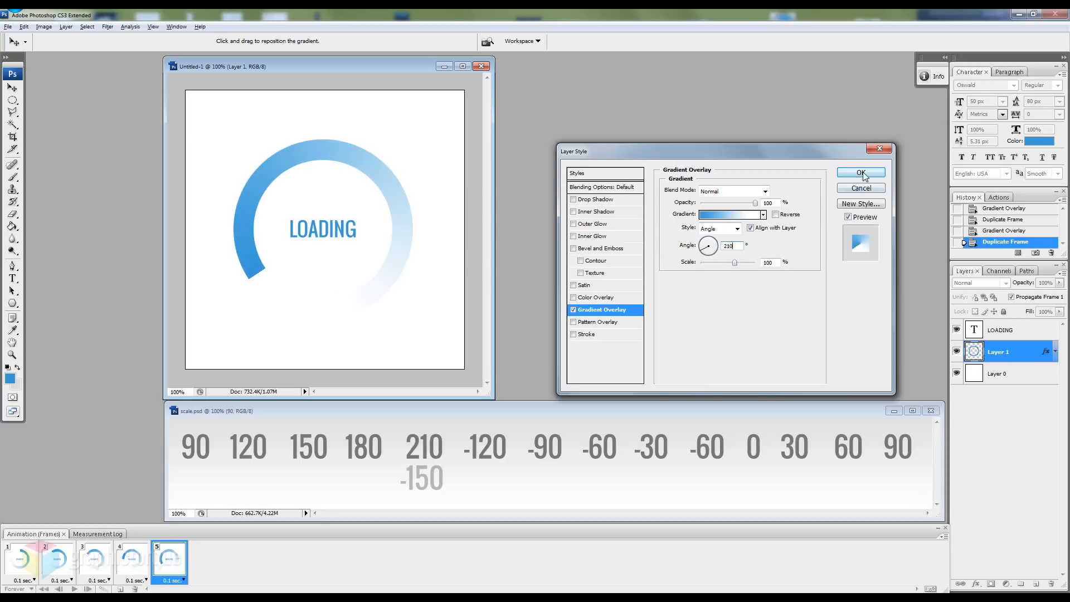
{"action": "left_click", "coordinate": [861, 171]}
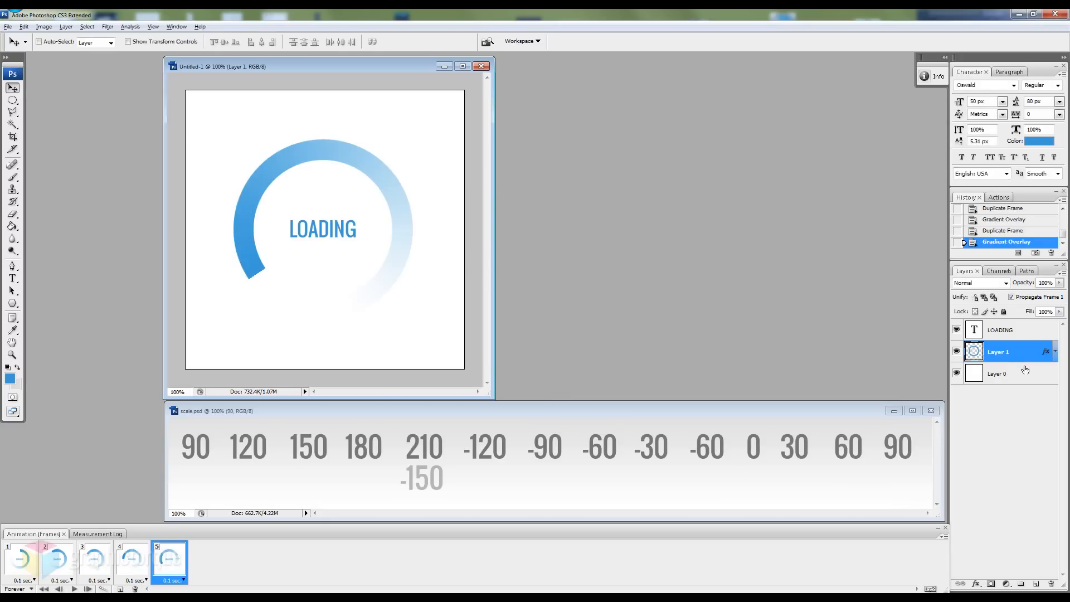
Add another frame with the gradient at -120°, then rotate the following frame further.
{"action": "left_click", "coordinate": [123, 589]}
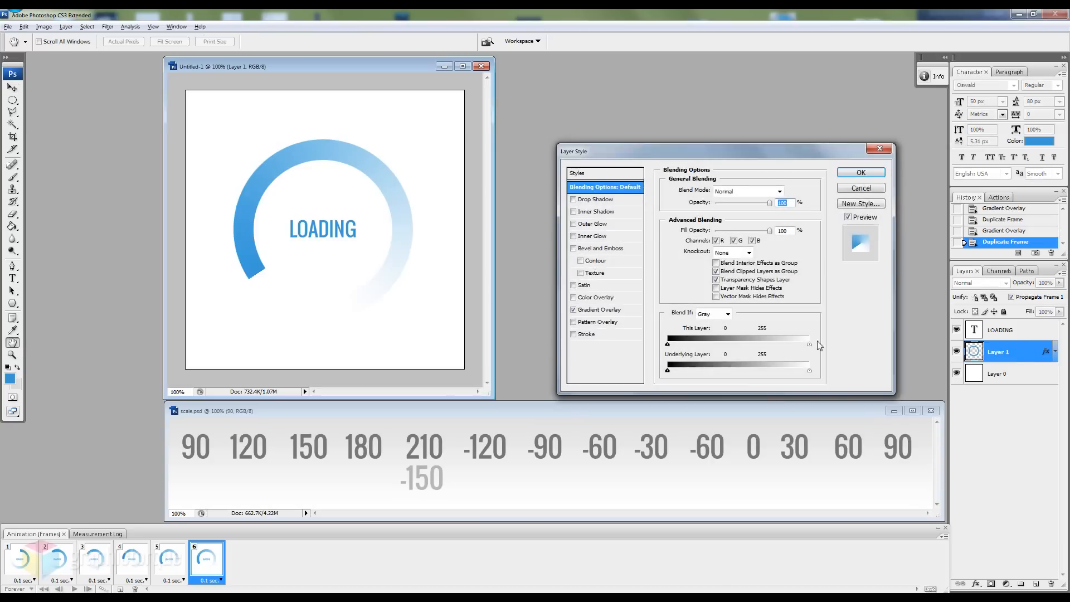
{"action": "left_click", "coordinate": [599, 309]}
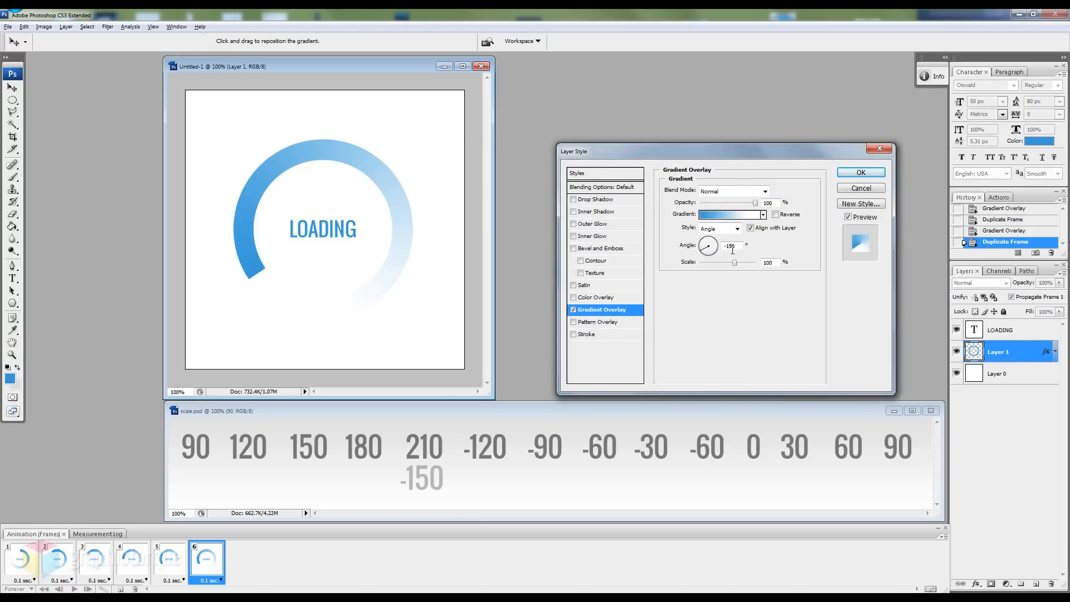
{"action": "triple_click", "coordinate": [729, 245]}
{"action": "type", "text": "-120"}
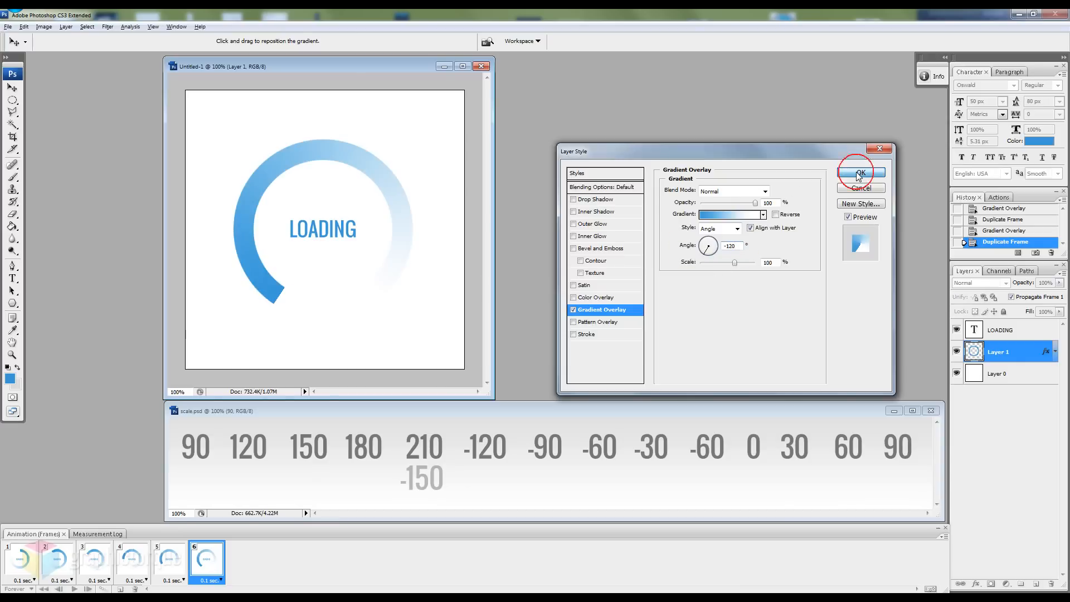
{"action": "left_click", "coordinate": [859, 172]}
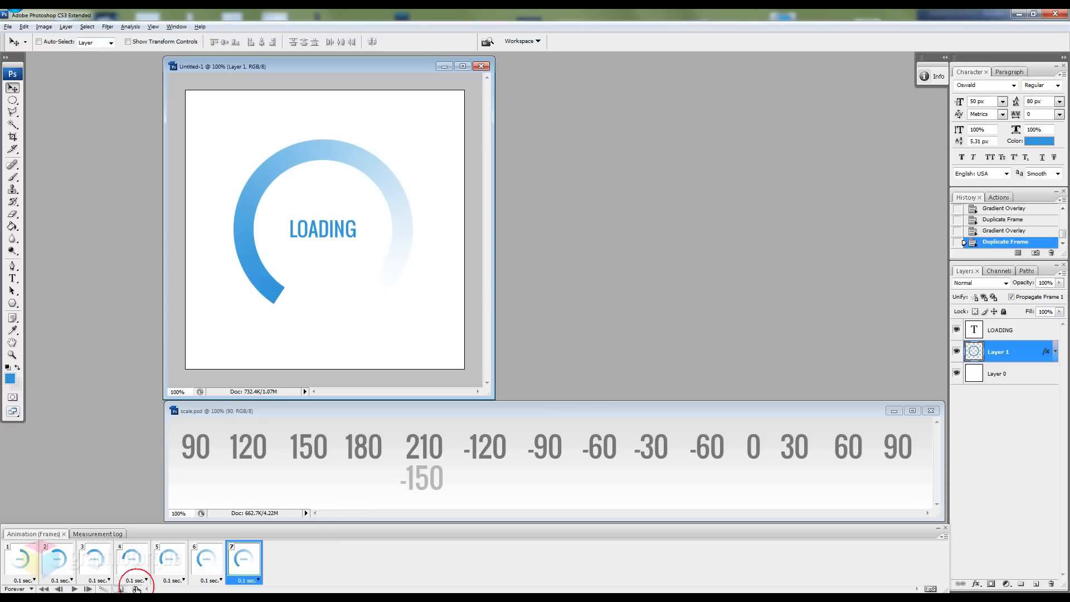
{"action": "double_click", "coordinate": [998, 351]}
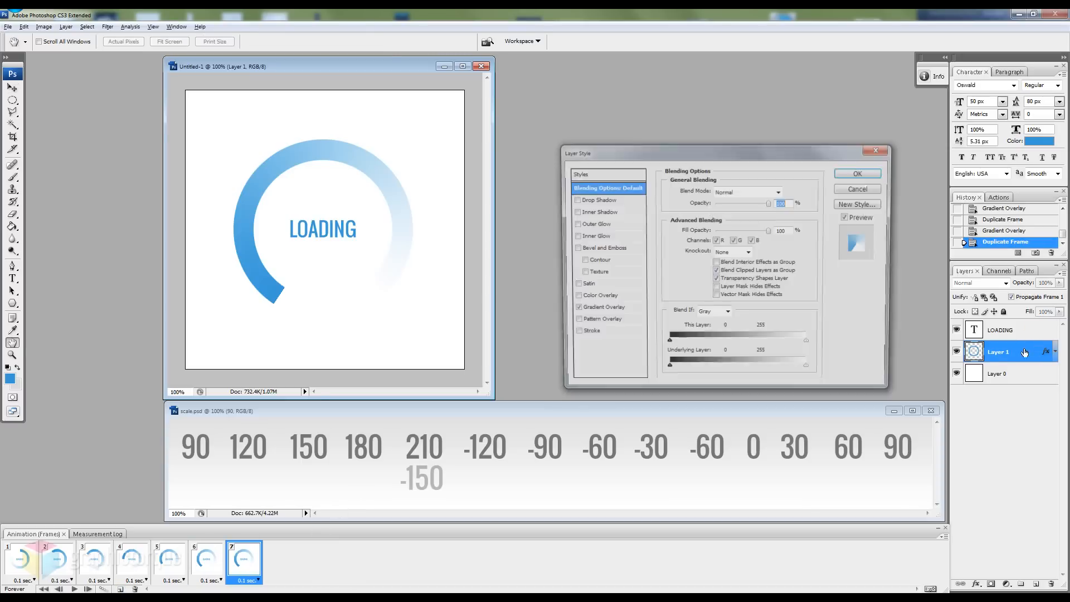
{"action": "left_click", "coordinate": [602, 308]}
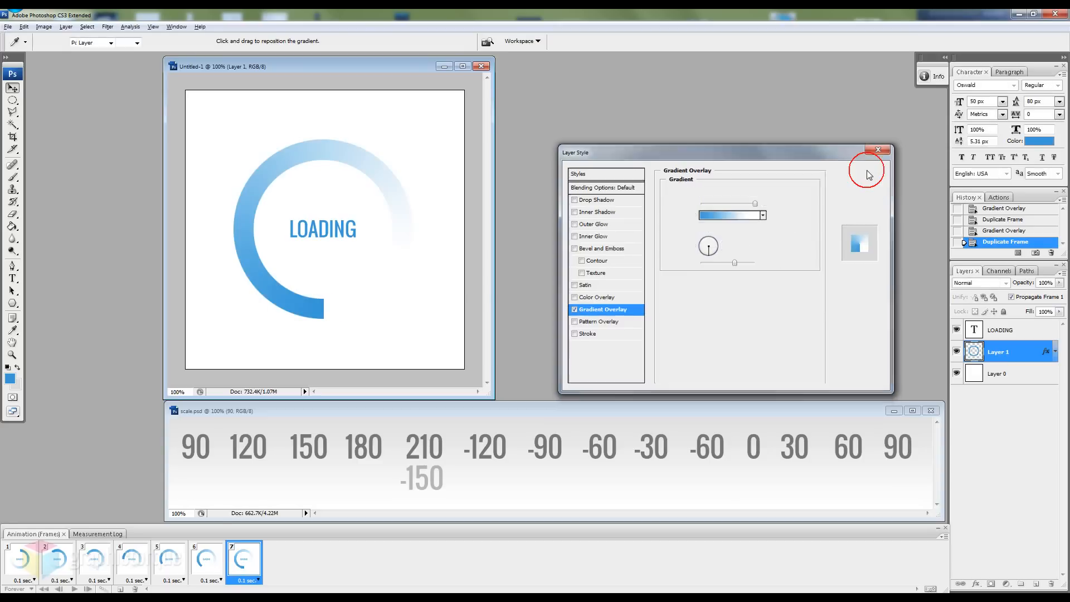
{"action": "left_click", "coordinate": [878, 151]}
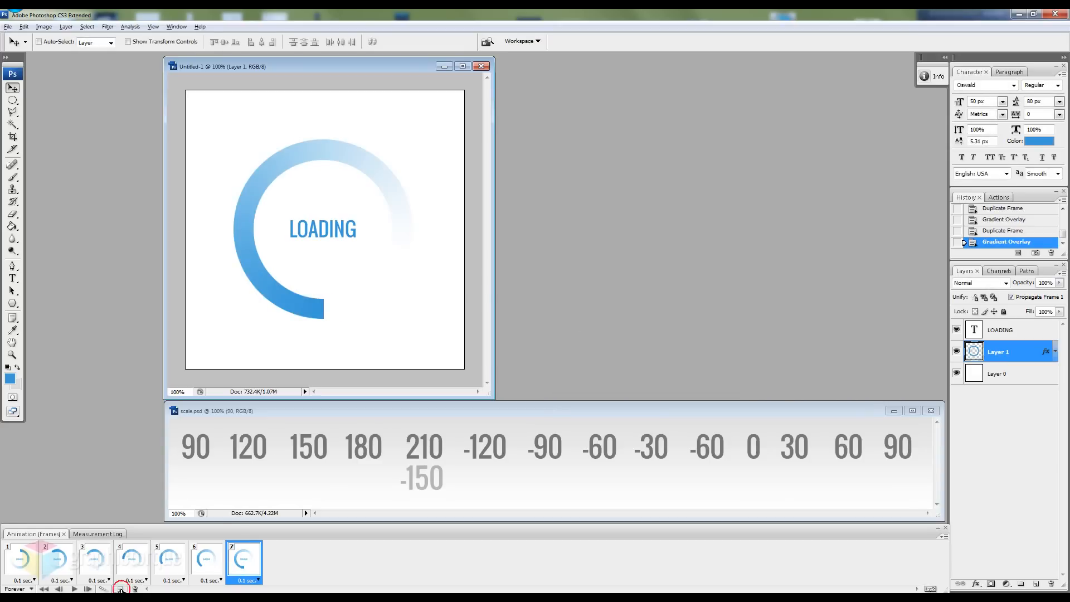
Duplicate frames with the gradient at -60° and the next scale angles.
{"action": "left_click", "coordinate": [120, 588]}
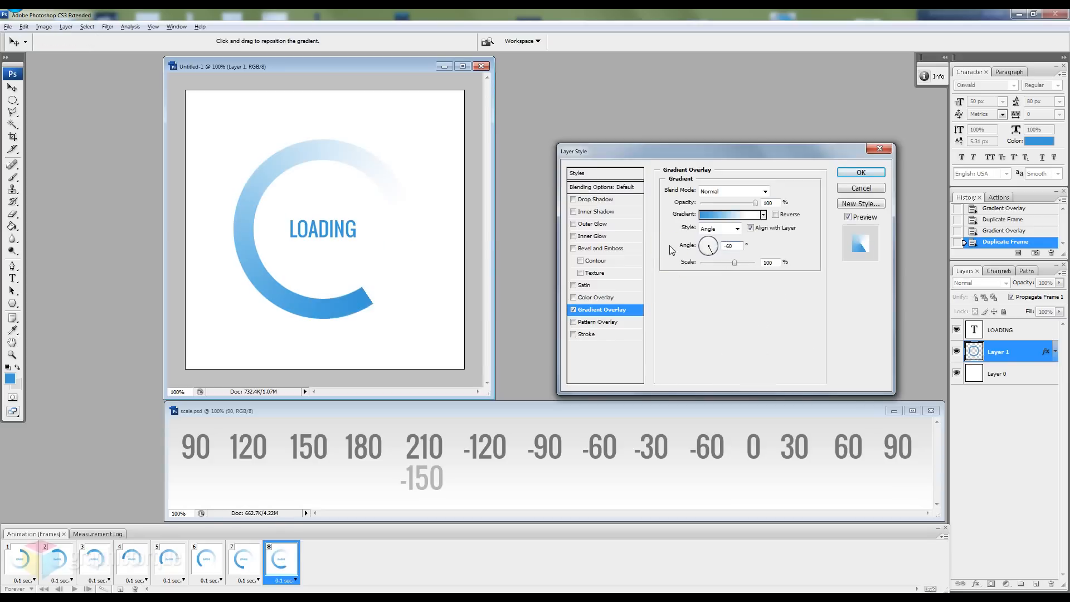
{"action": "left_click", "coordinate": [859, 171]}
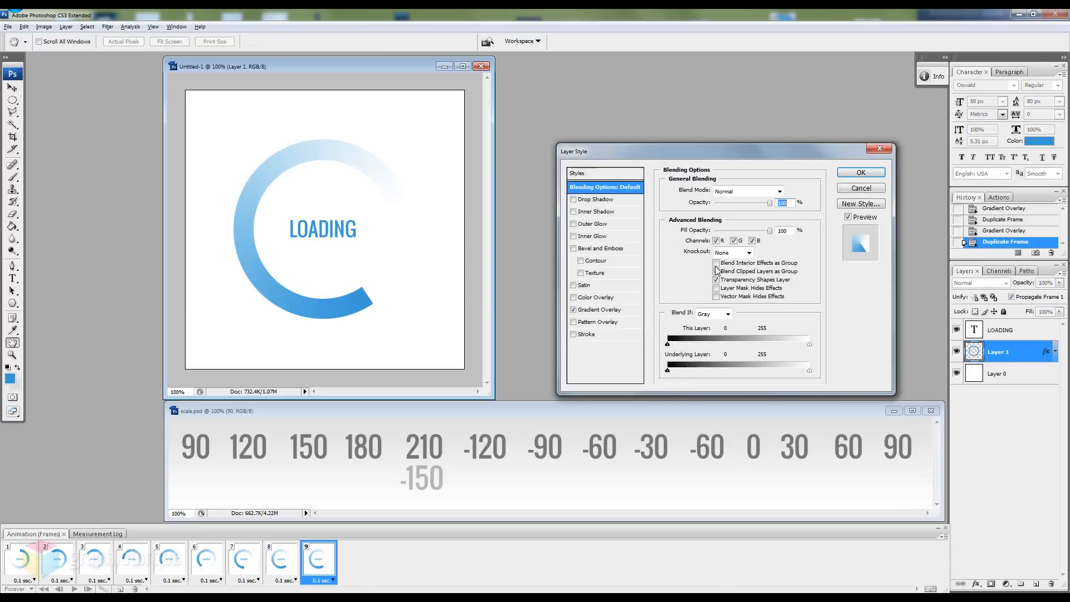
{"action": "left_click", "coordinate": [600, 309]}
{"action": "type", "text": "-30"}
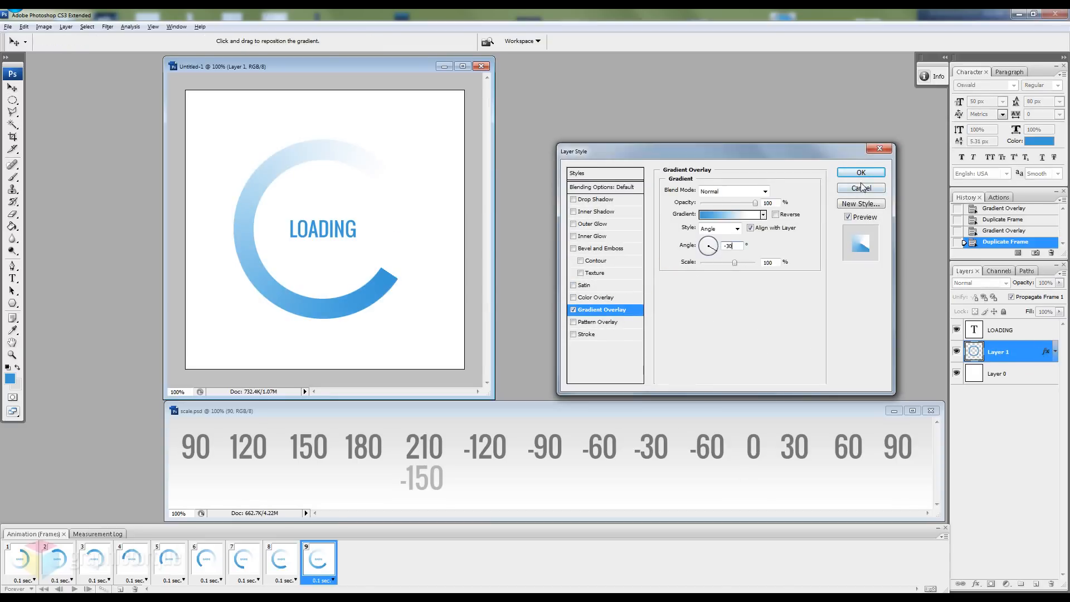
{"action": "left_click", "coordinate": [860, 171]}
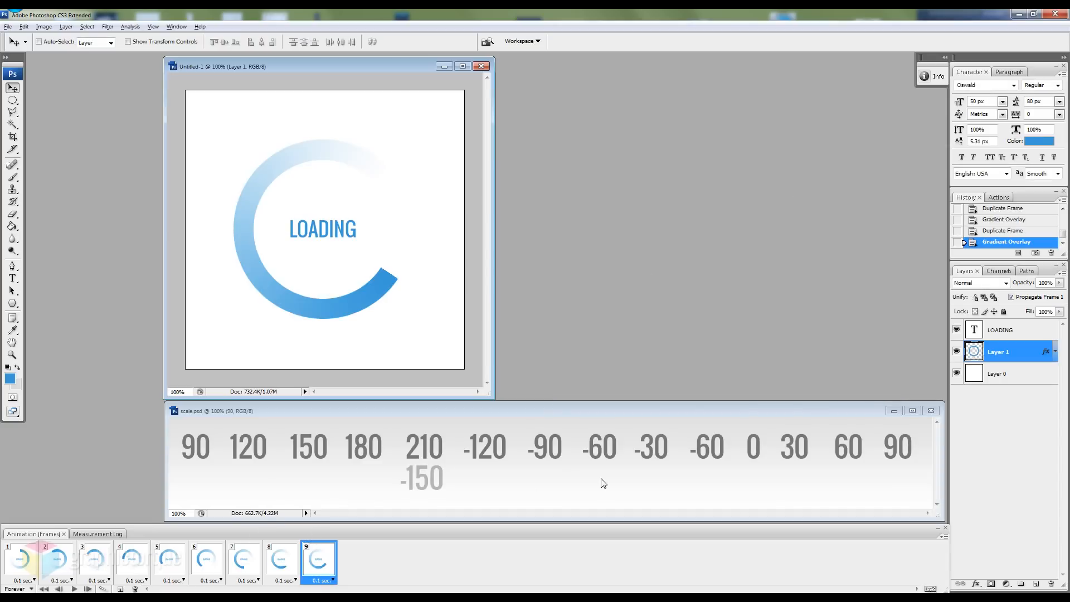
{"action": "mouse_move", "coordinate": [602, 482]}
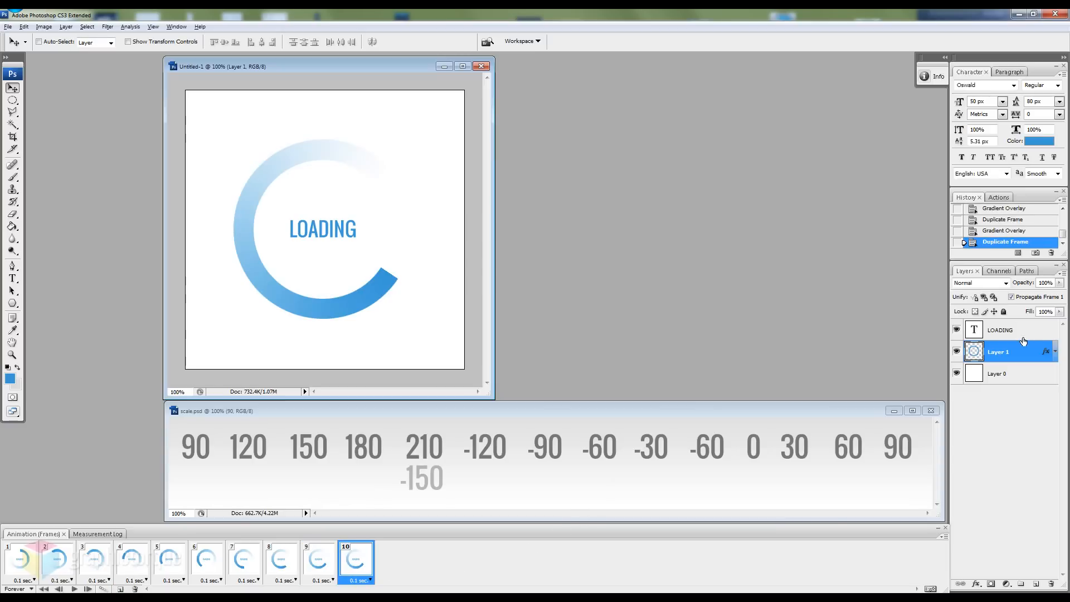
{"action": "double_click", "coordinate": [997, 351]}
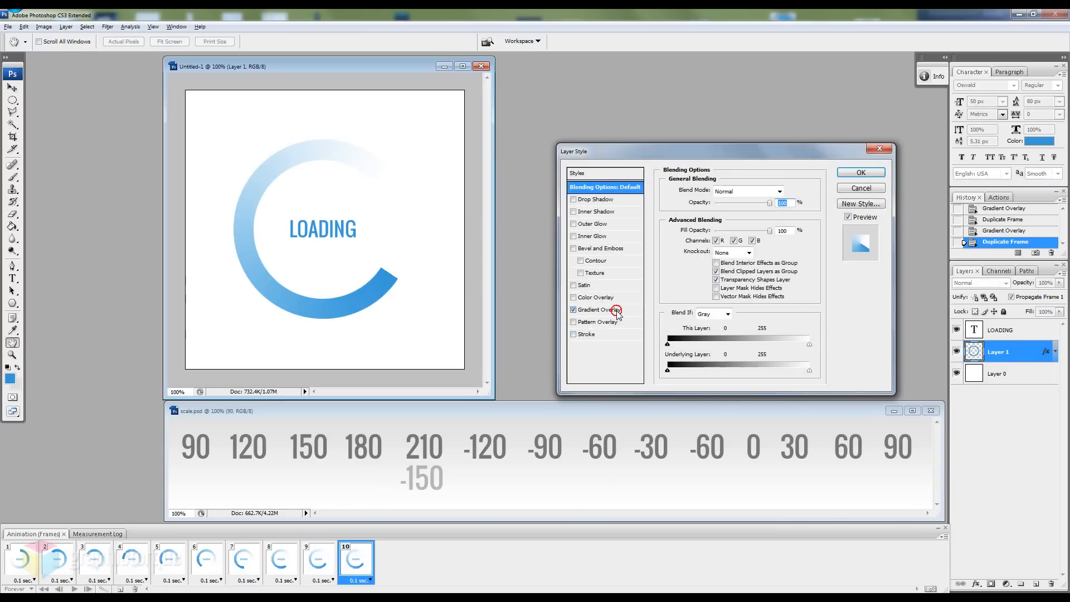
{"action": "left_click", "coordinate": [599, 308]}
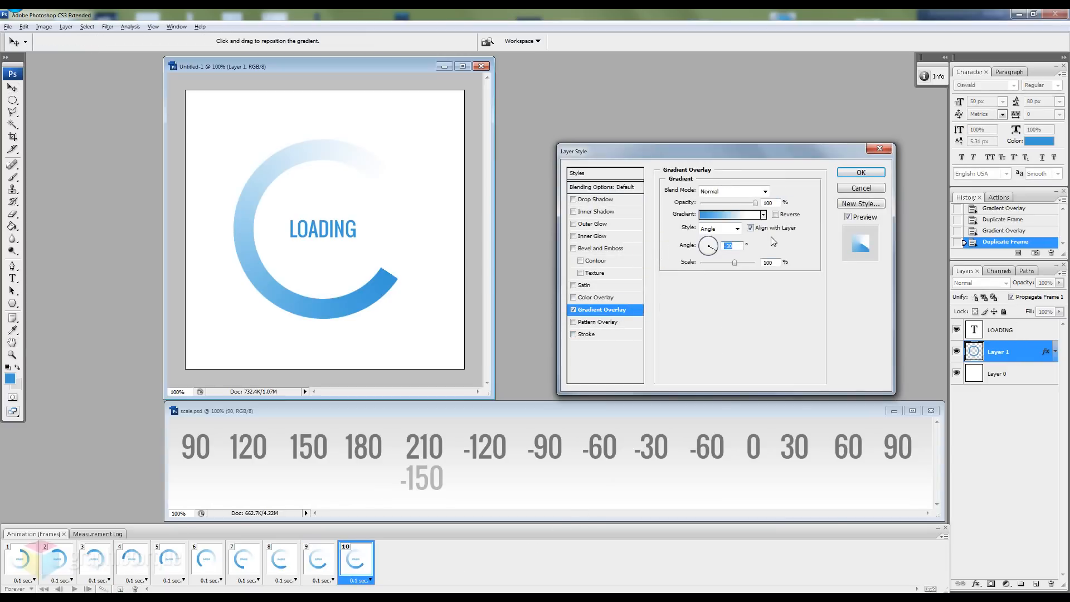
{"action": "left_click", "coordinate": [859, 172]}
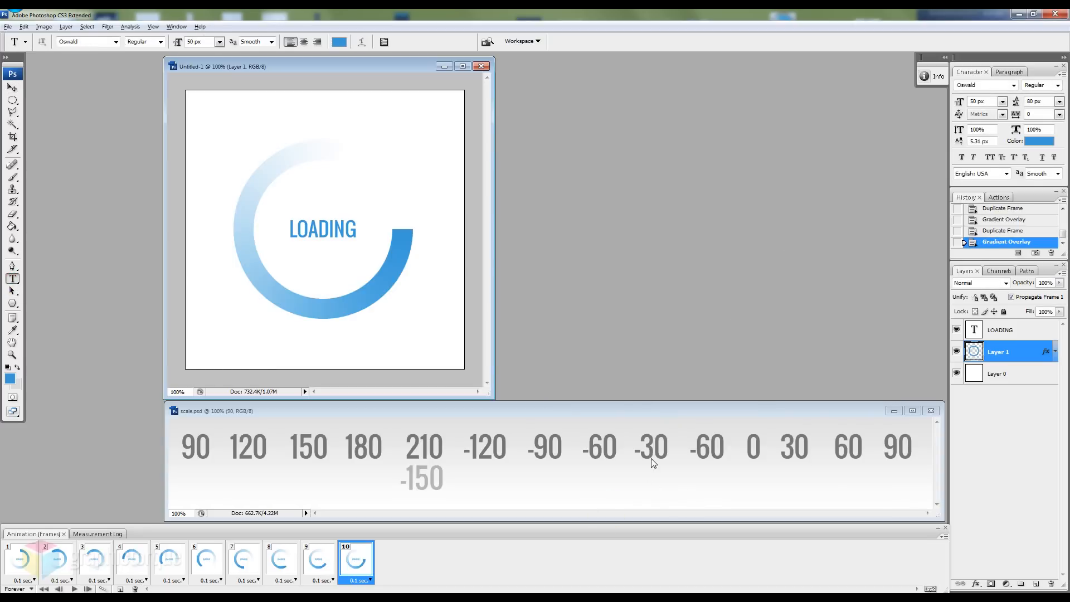
{"action": "mouse_move", "coordinate": [671, 449]}
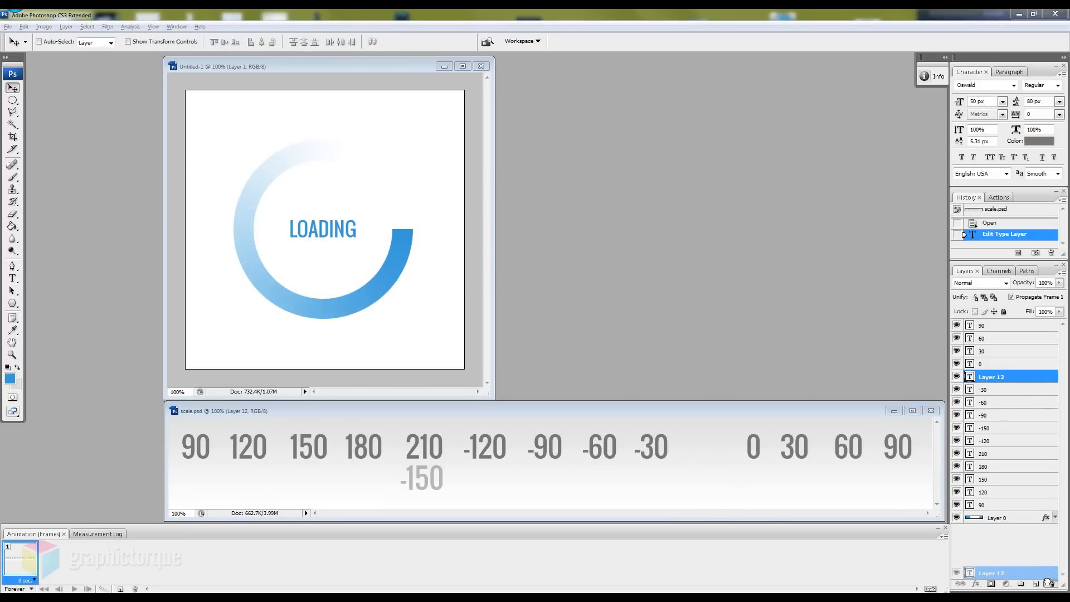
Delete the stray -60 text layer from scale.psd.
{"action": "left_click", "coordinate": [1046, 582]}
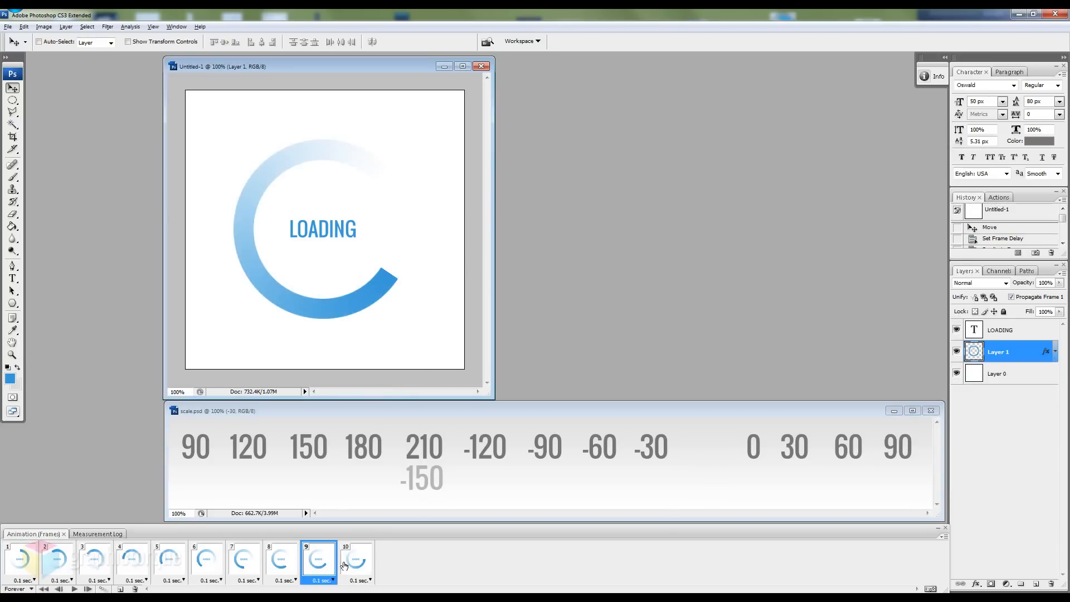
Set frame 10's Gradient Overlay angle to 0°.
{"action": "left_click", "coordinate": [355, 559]}
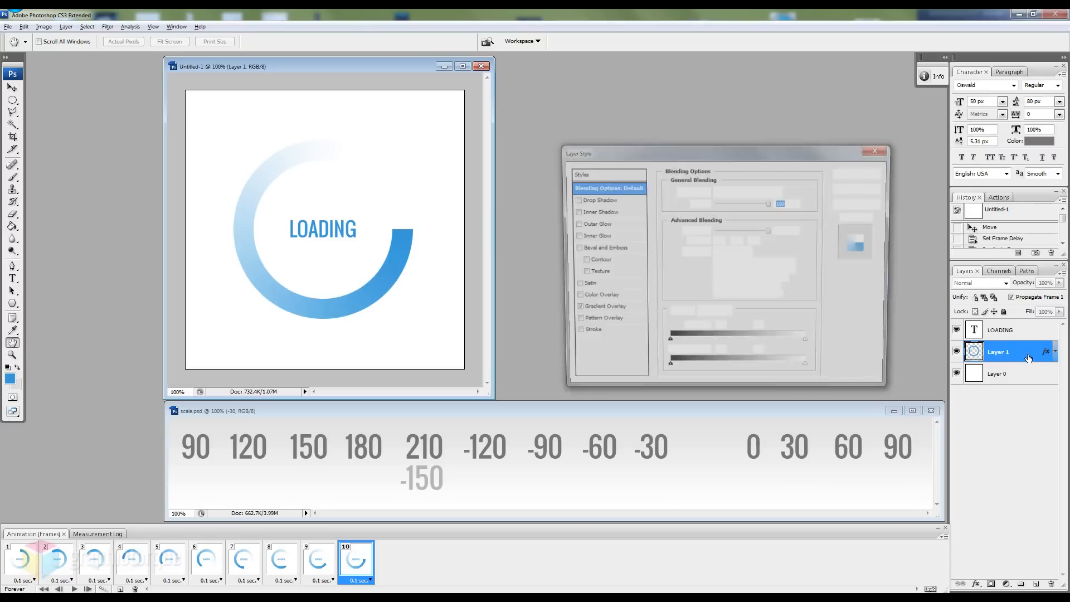
{"action": "left_click", "coordinate": [600, 305]}
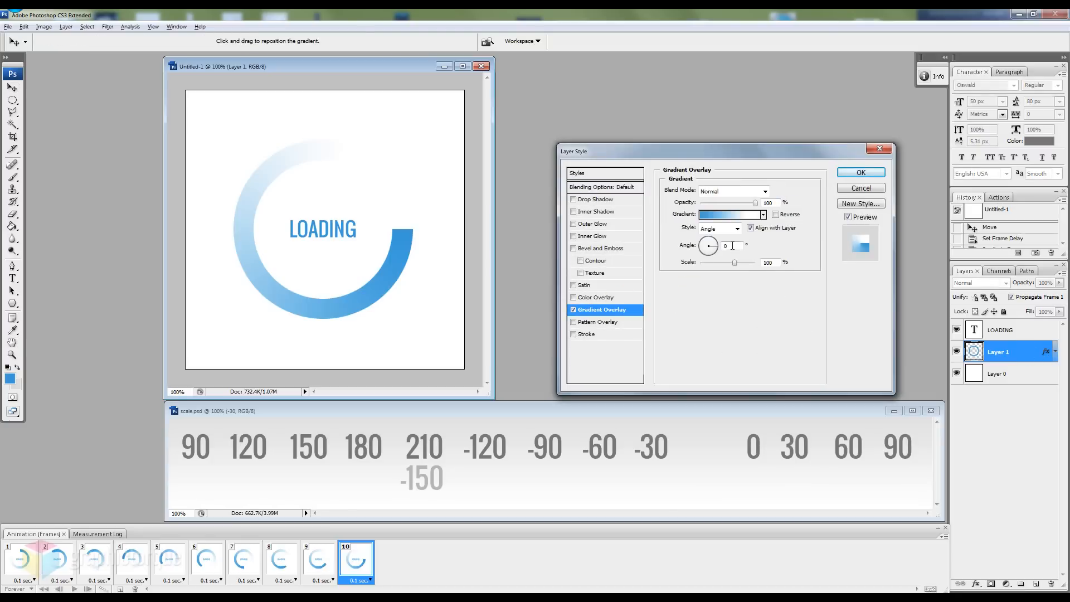
{"action": "left_click", "coordinate": [859, 171]}
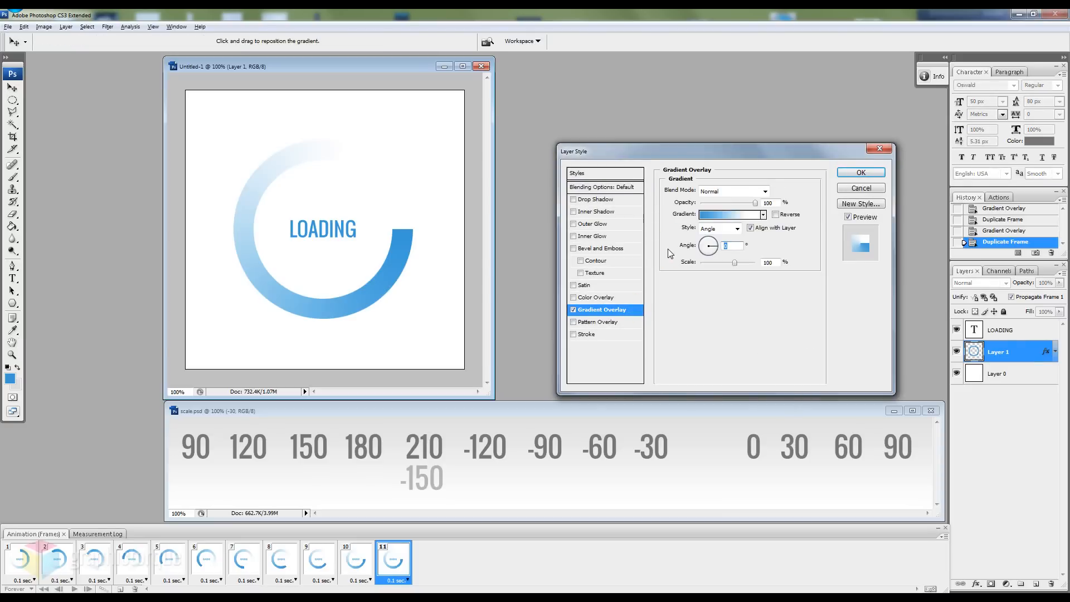
Set frames 11 and 12 to the next angles, frame 12 at 60°, and check frame 11.
{"action": "left_click", "coordinate": [859, 172]}
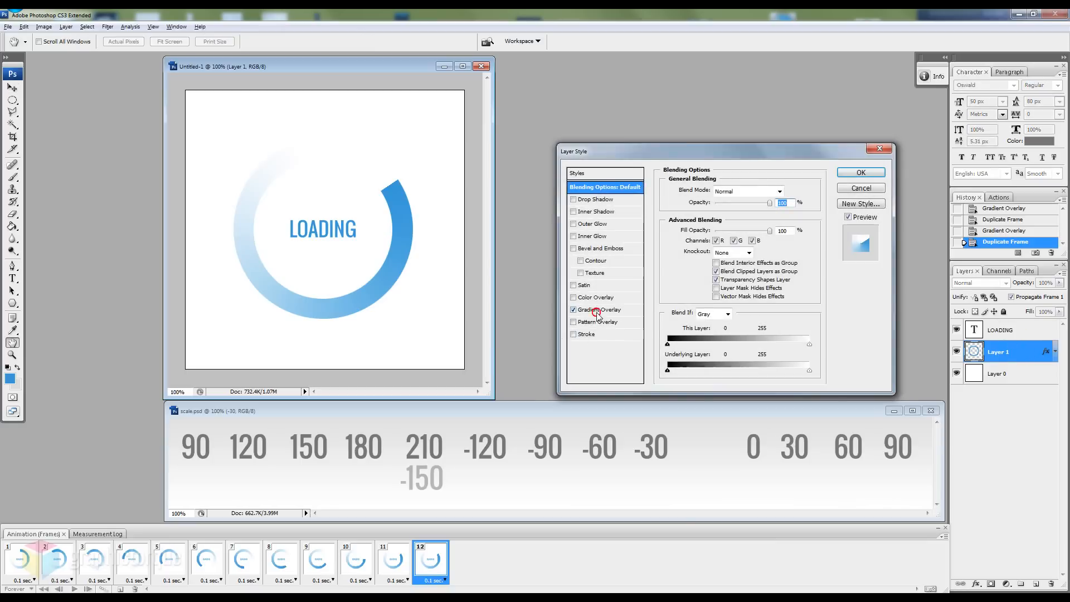
{"action": "left_click", "coordinate": [600, 308]}
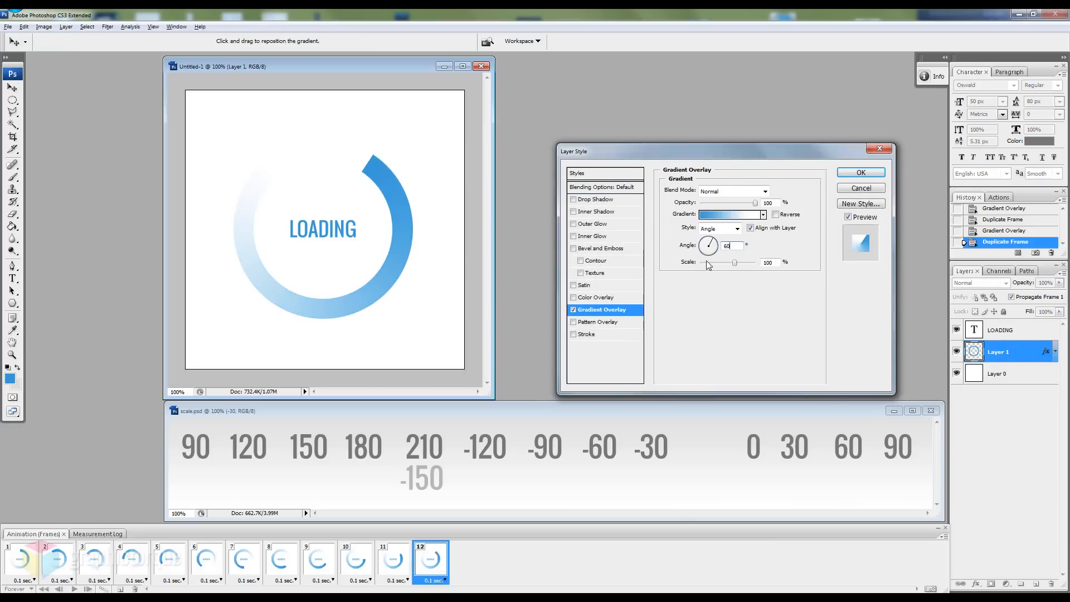
{"action": "left_click", "coordinate": [859, 172]}
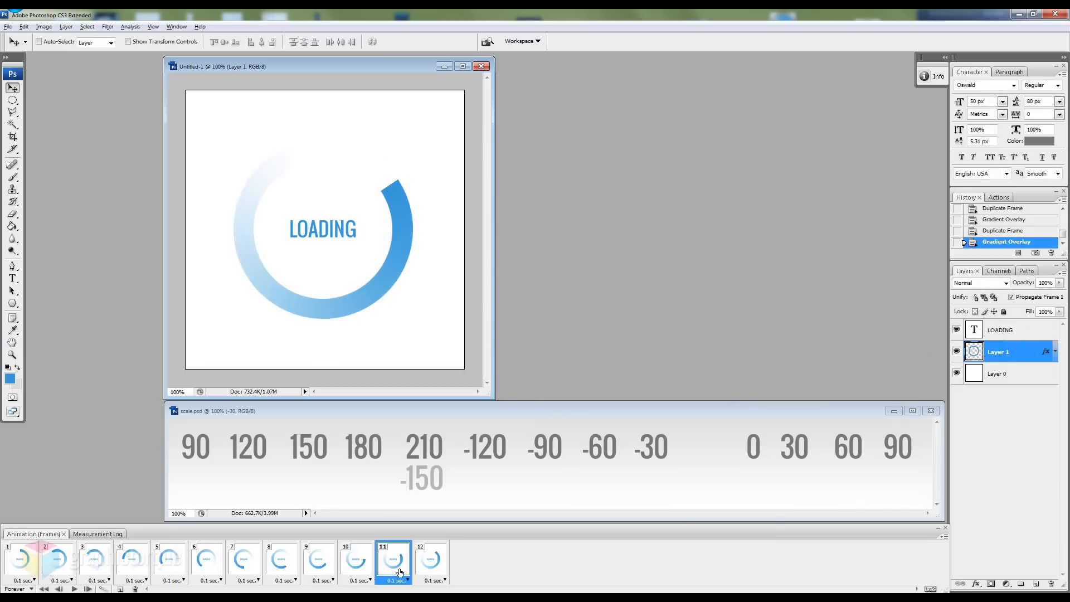
{"action": "left_click", "coordinate": [430, 559]}
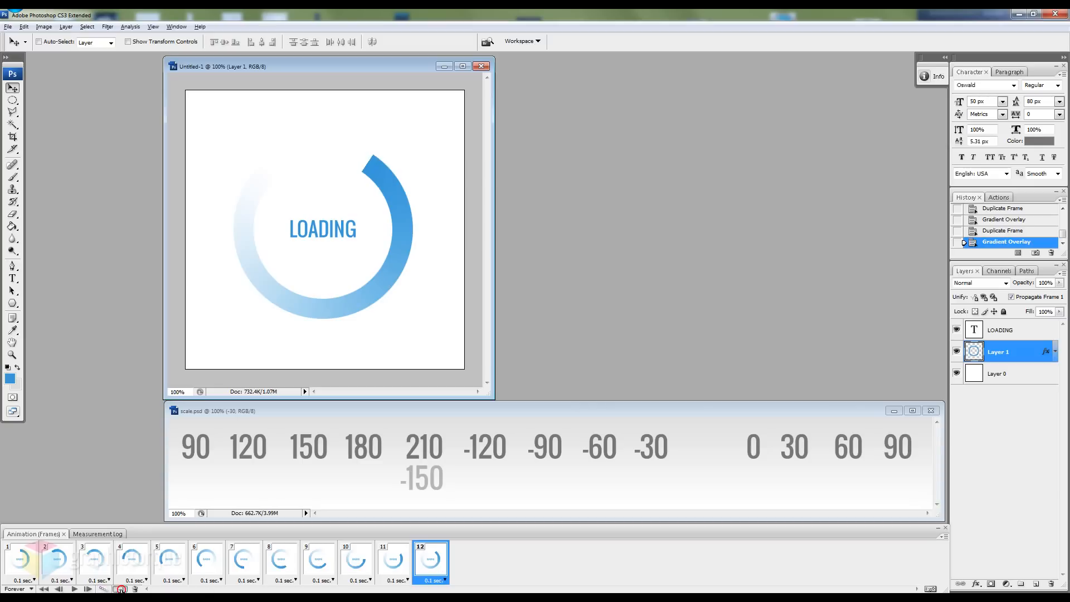
Preview the twelve-frame spinner with Play, stop it, and reselect the background layer.
{"action": "left_click", "coordinate": [120, 588]}
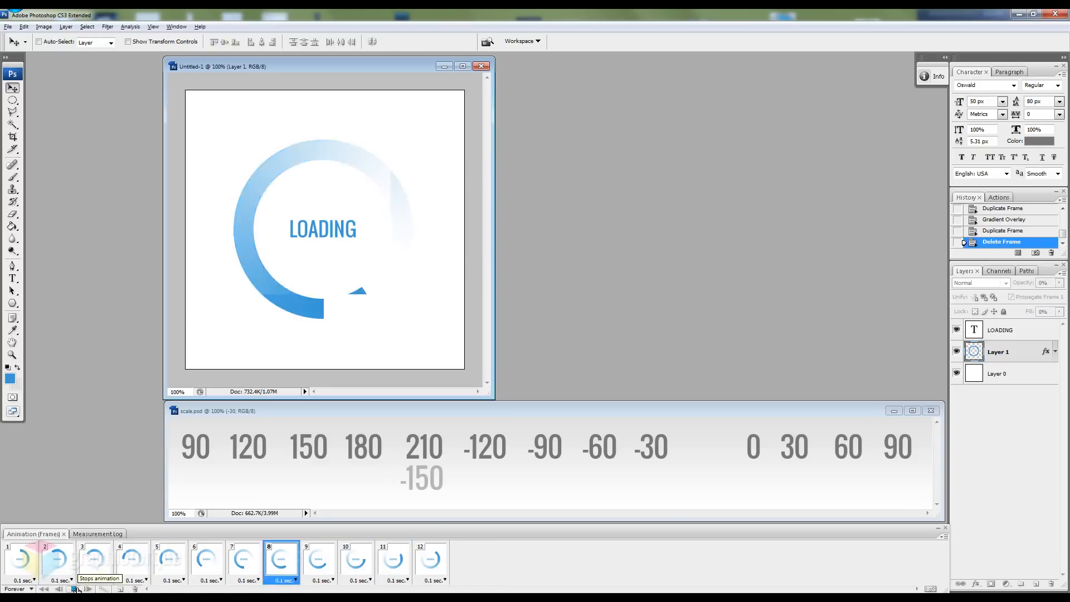
{"action": "left_click", "coordinate": [77, 588]}
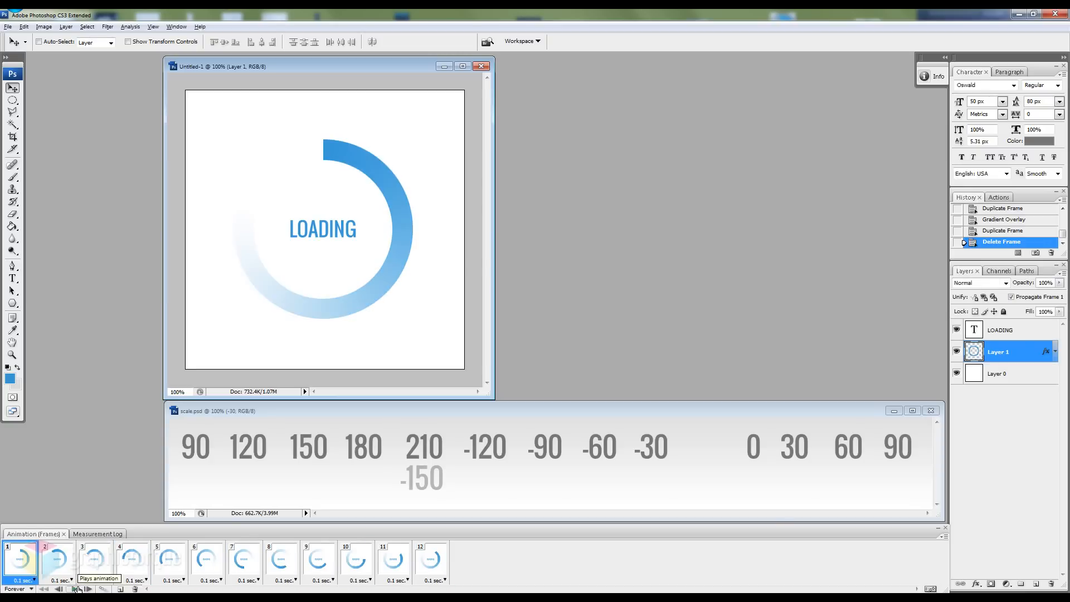
{"action": "mouse_move", "coordinate": [87, 589]}
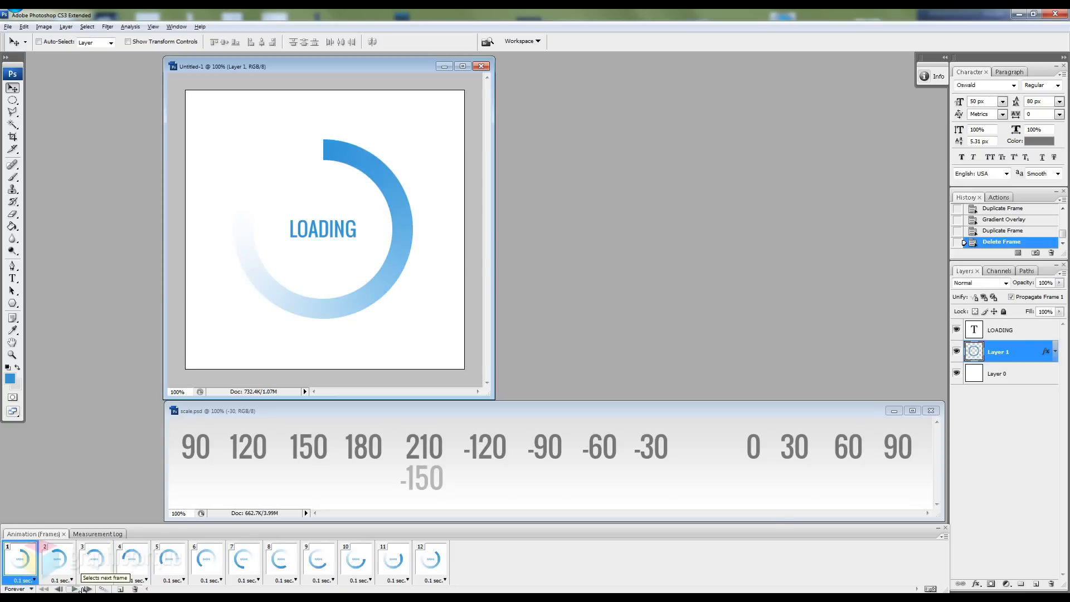
{"action": "left_click", "coordinate": [998, 373]}
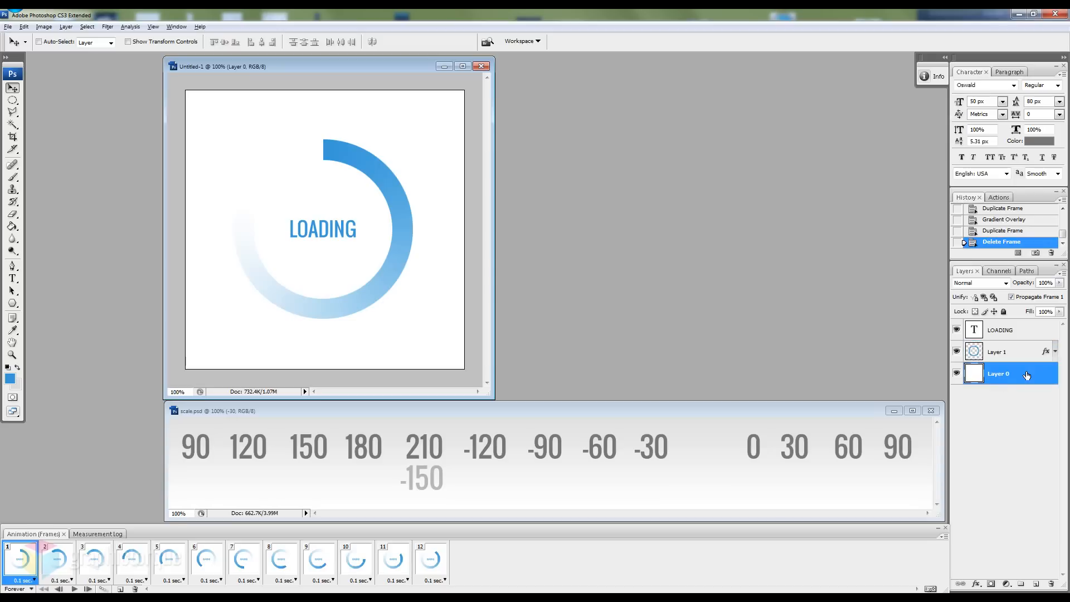
Apply an Inner Shadow (Multiply, low opacity, distance 2, size 3) to the ring layer and check it on frame 1.
{"action": "left_click", "coordinate": [996, 351]}
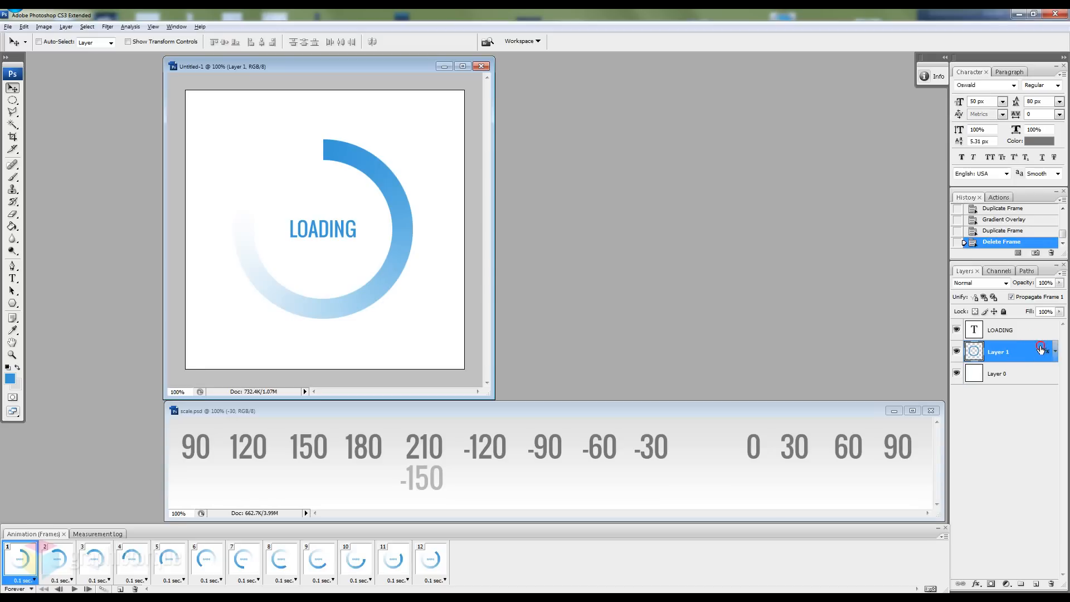
{"action": "double_click", "coordinate": [998, 351]}
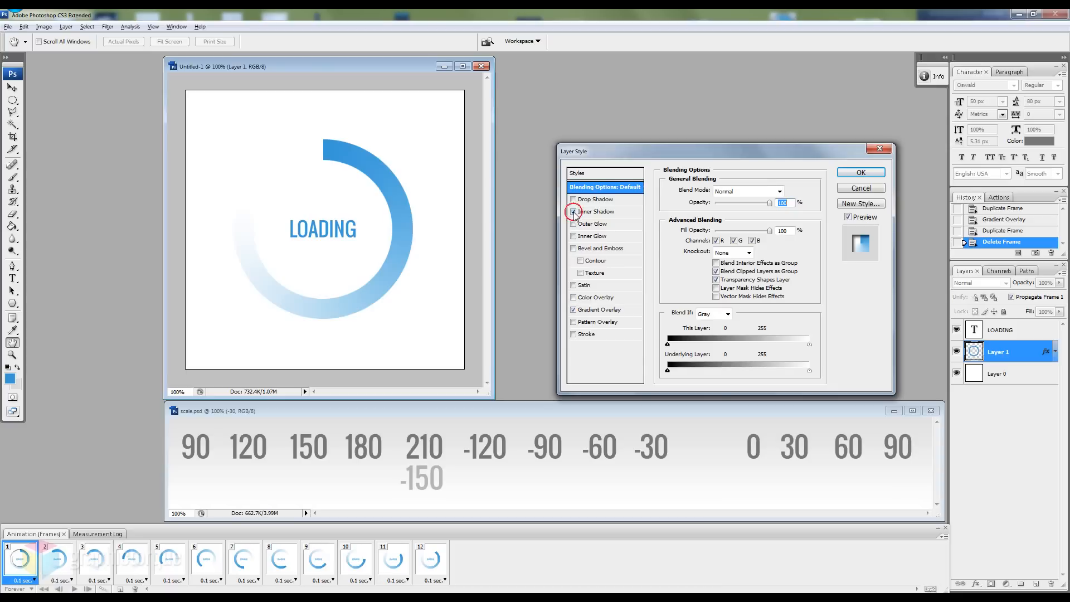
{"action": "left_click", "coordinate": [573, 212]}
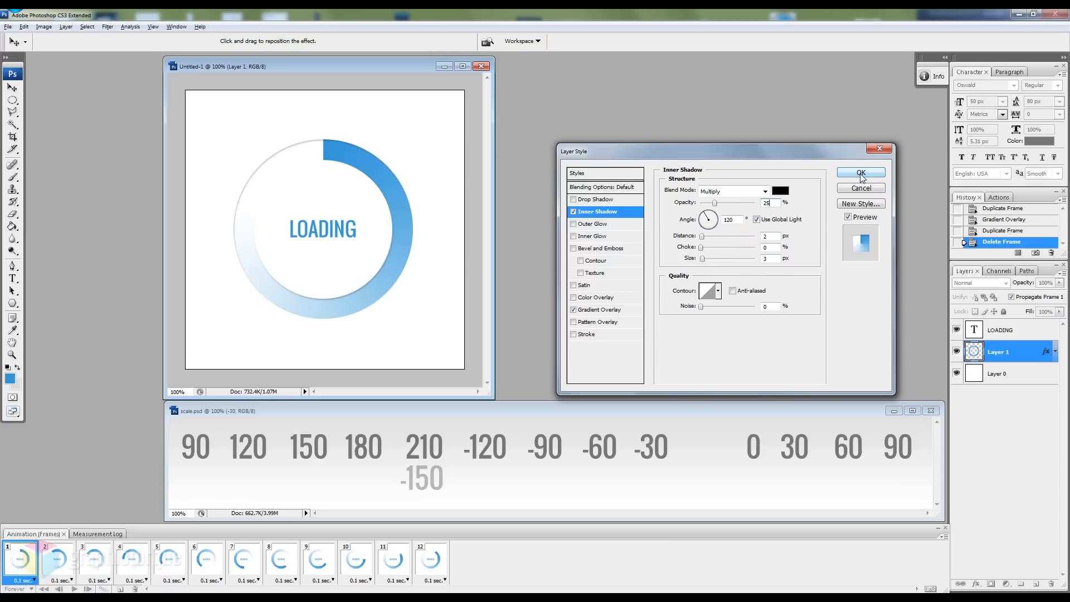
{"action": "left_click", "coordinate": [860, 172]}
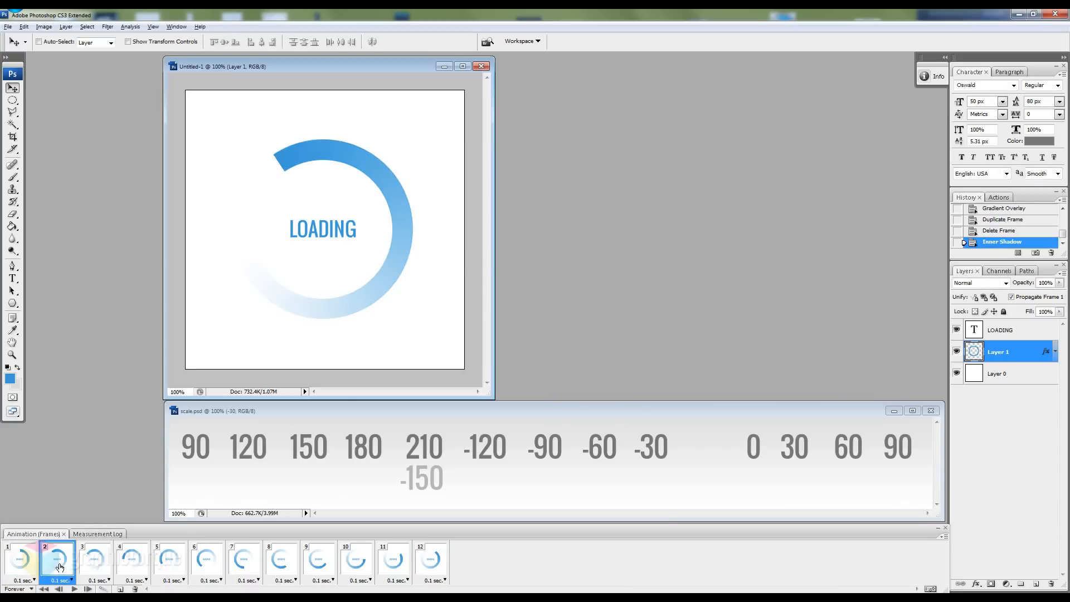
{"action": "left_click", "coordinate": [19, 559]}
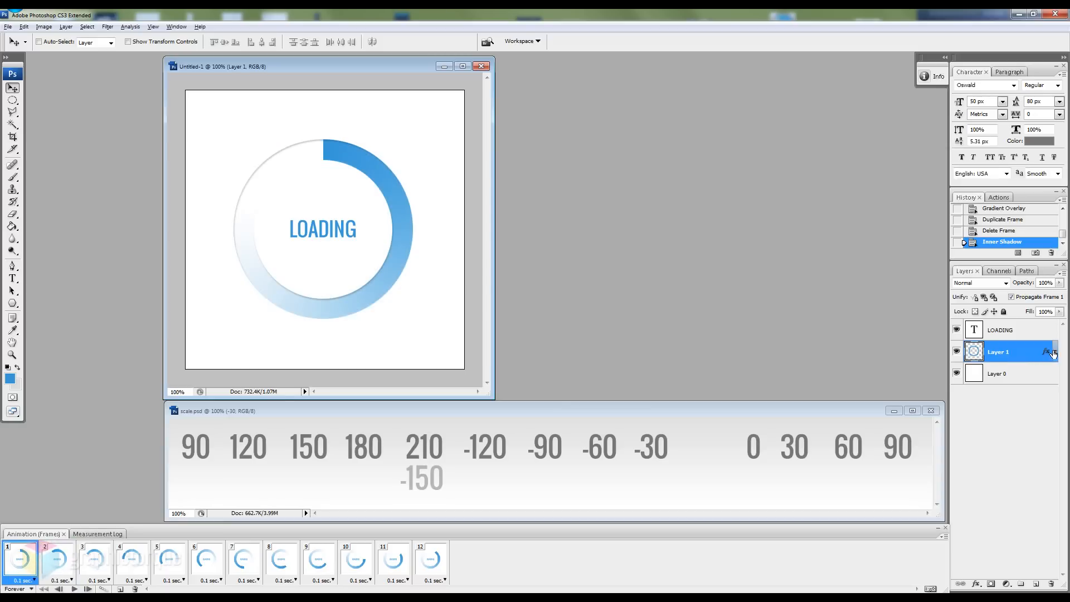
{"action": "left_click", "coordinate": [1053, 355]}
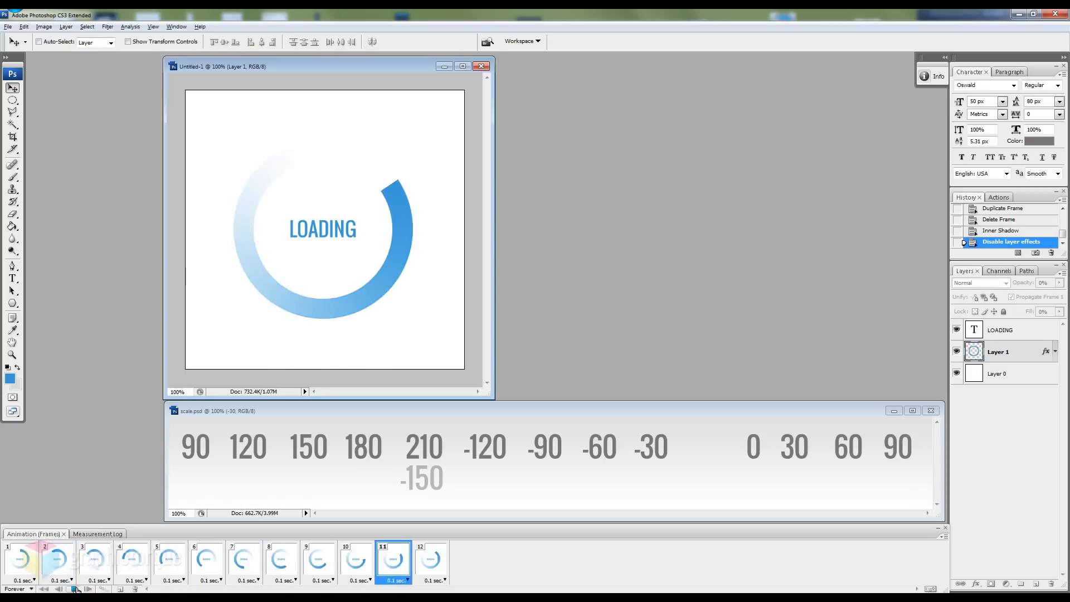
Bring up Save for Web & Devices previewing the spinner as PNG-24 and expand the format list.
{"action": "left_click", "coordinate": [131, 559]}
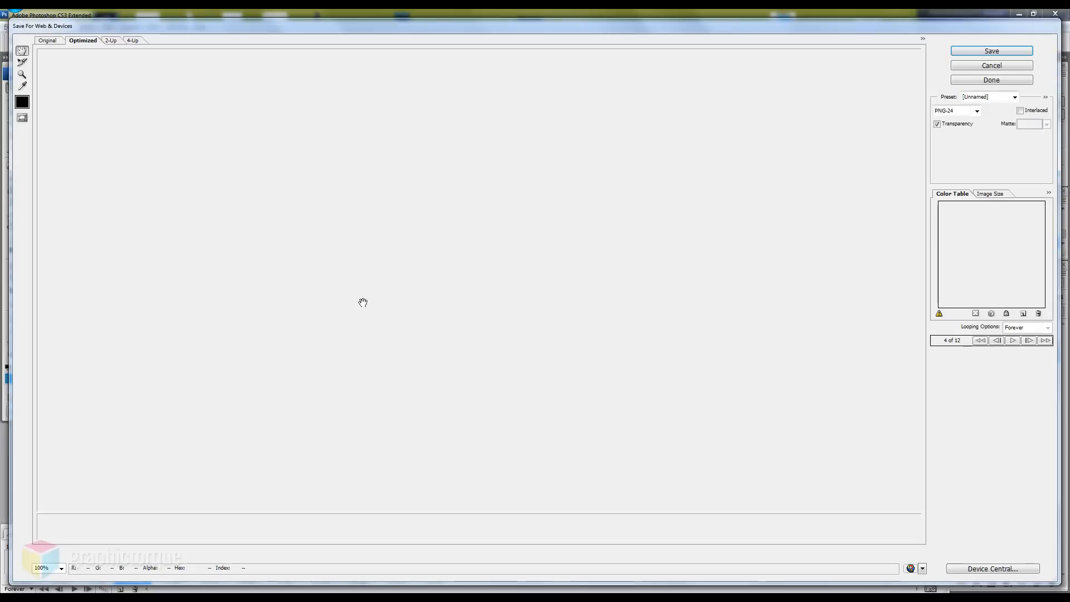
{"action": "left_click", "coordinate": [976, 110]}
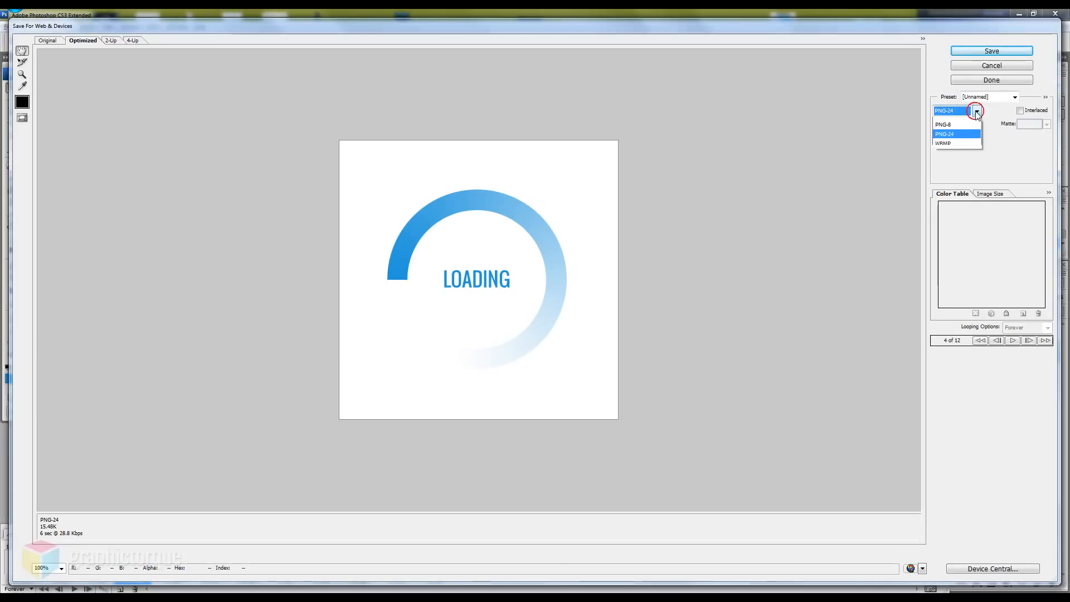